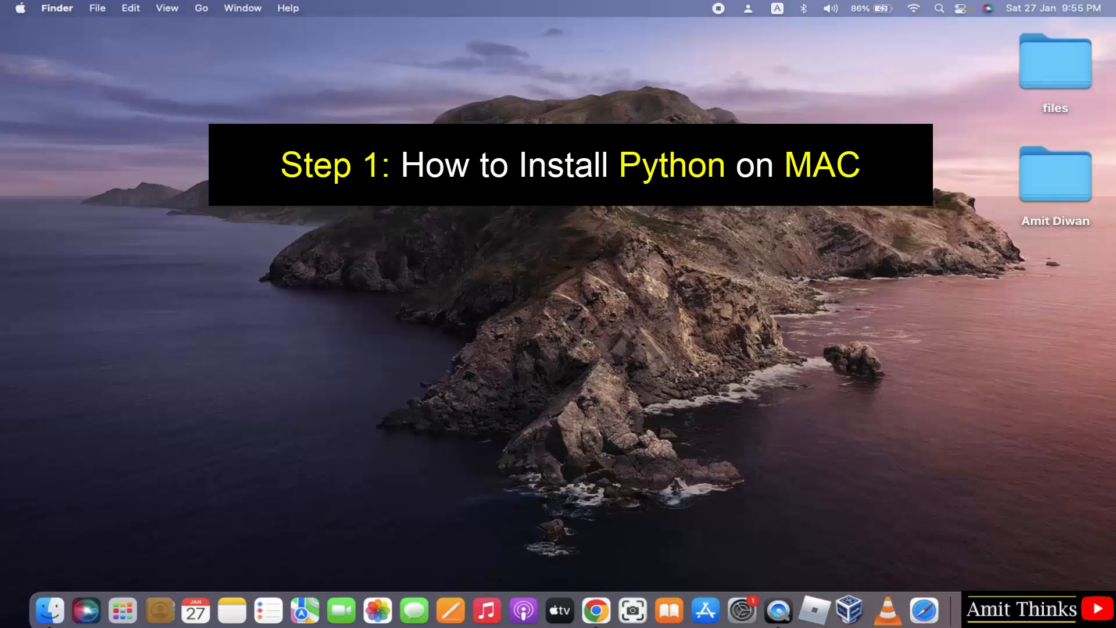
- Launch Google Chrome from the Dock and search Google for 'python'
left_click(595, 604)
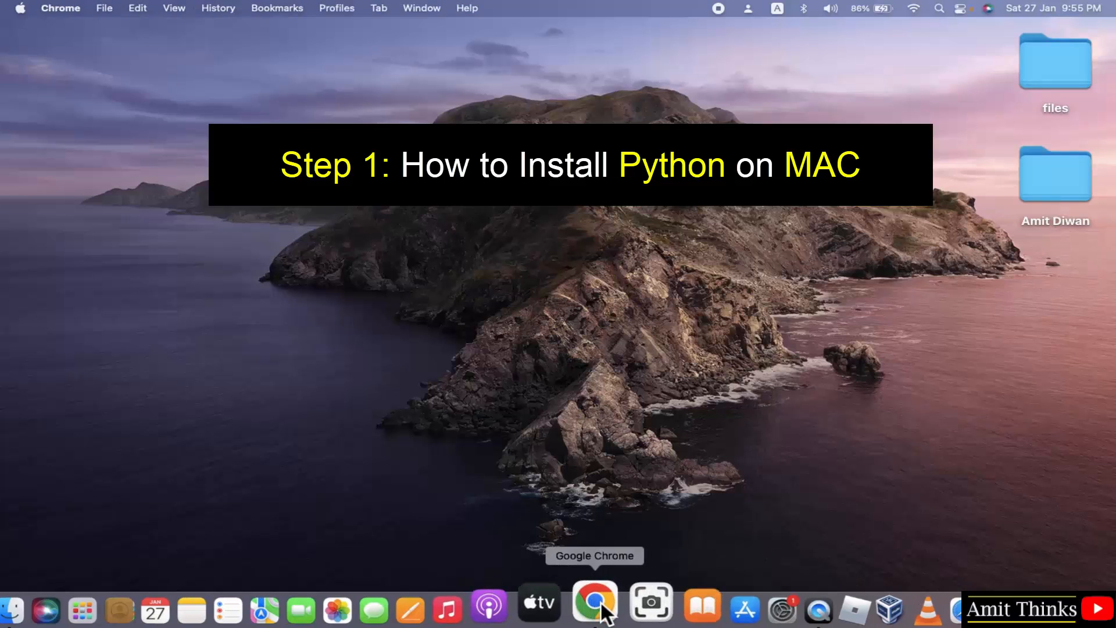
left_click(594, 603)
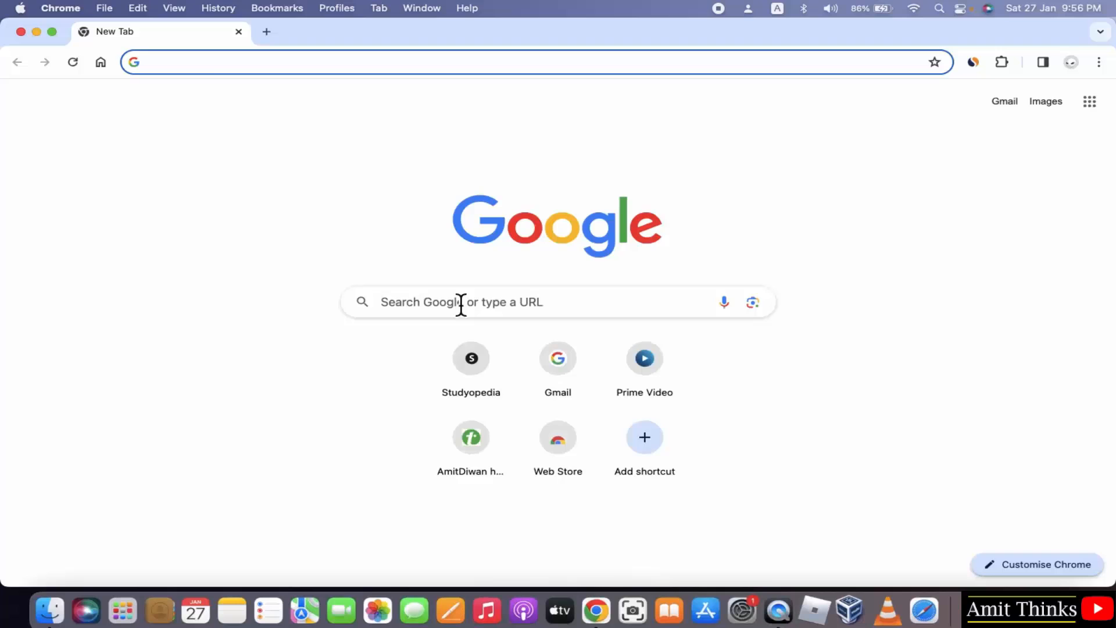
type("python")
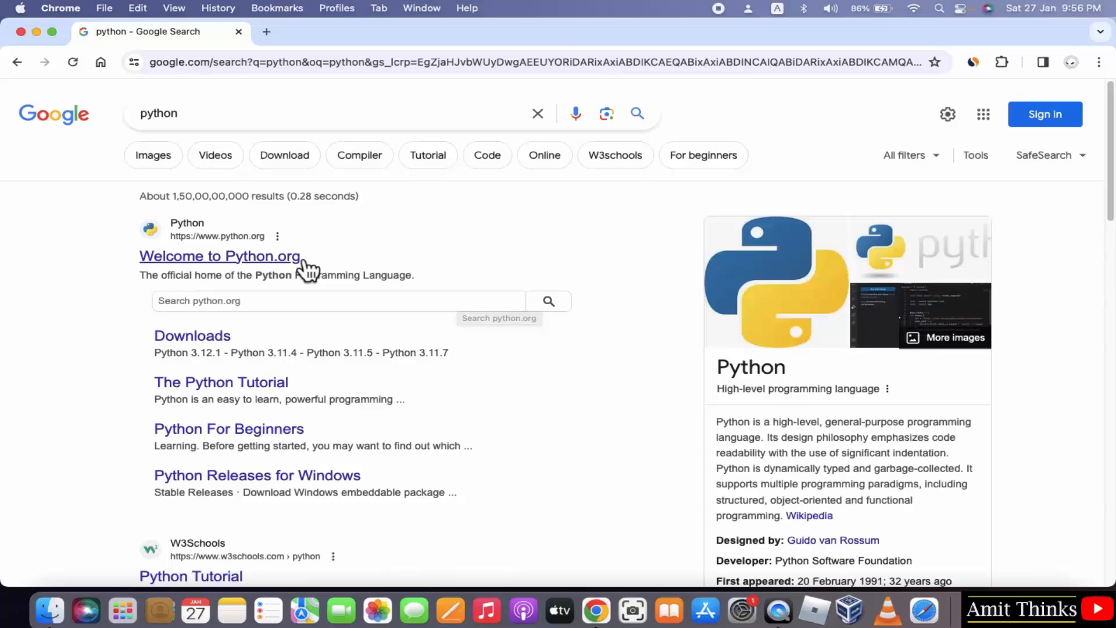
- From python.org, download the Python 3.12.1 macOS installer package and show the recent downloads
left_click(219, 256)
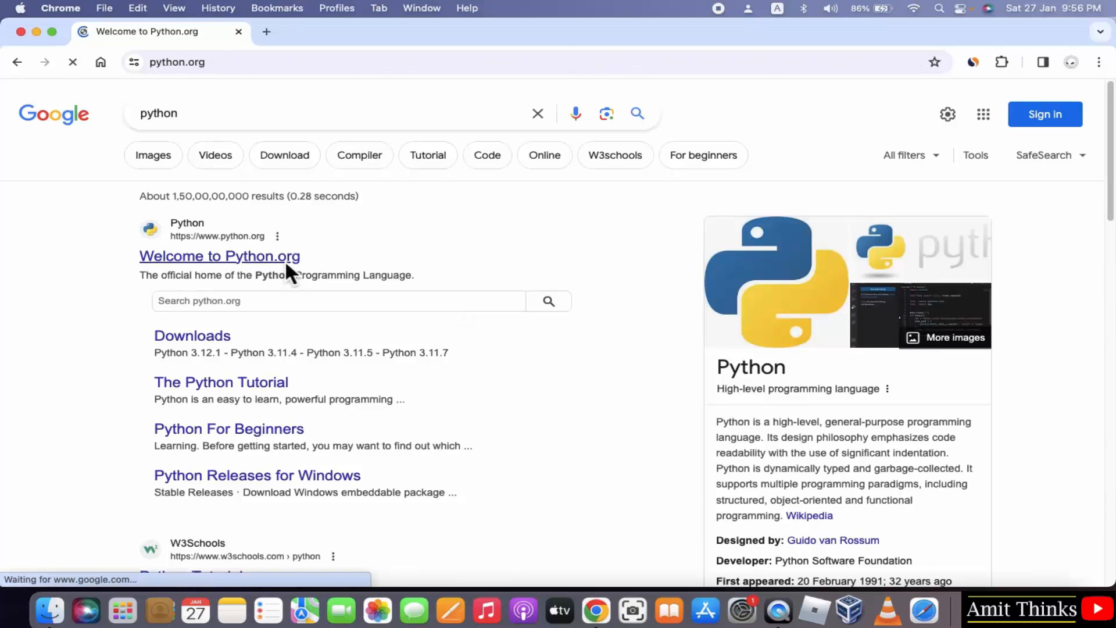
left_click(219, 256)
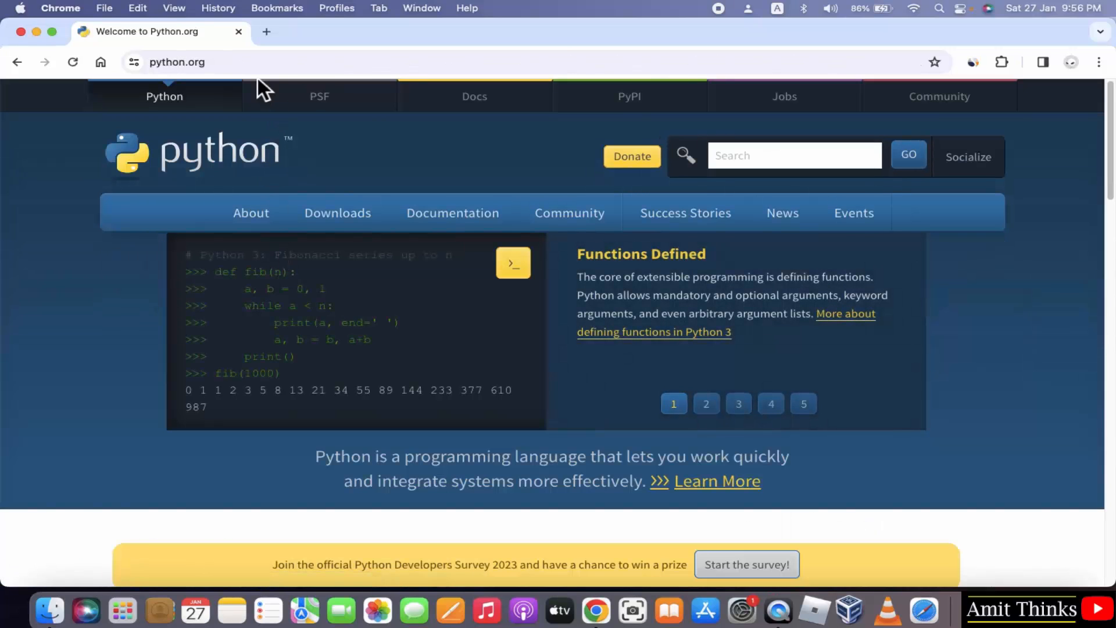
left_click(177, 63)
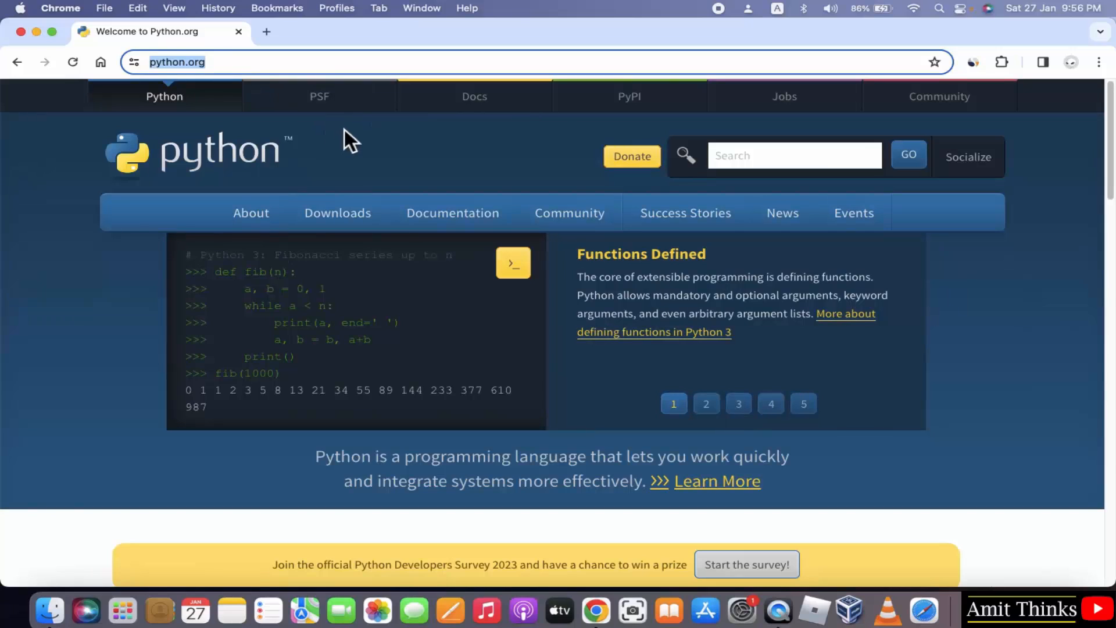
left_click(337, 213)
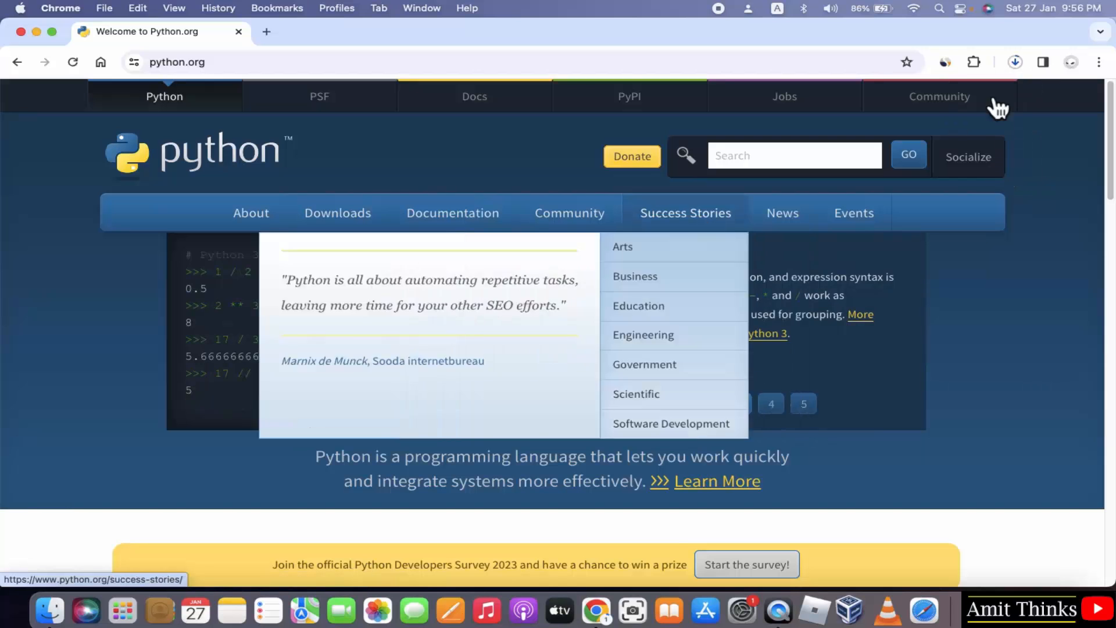
left_click(1015, 62)
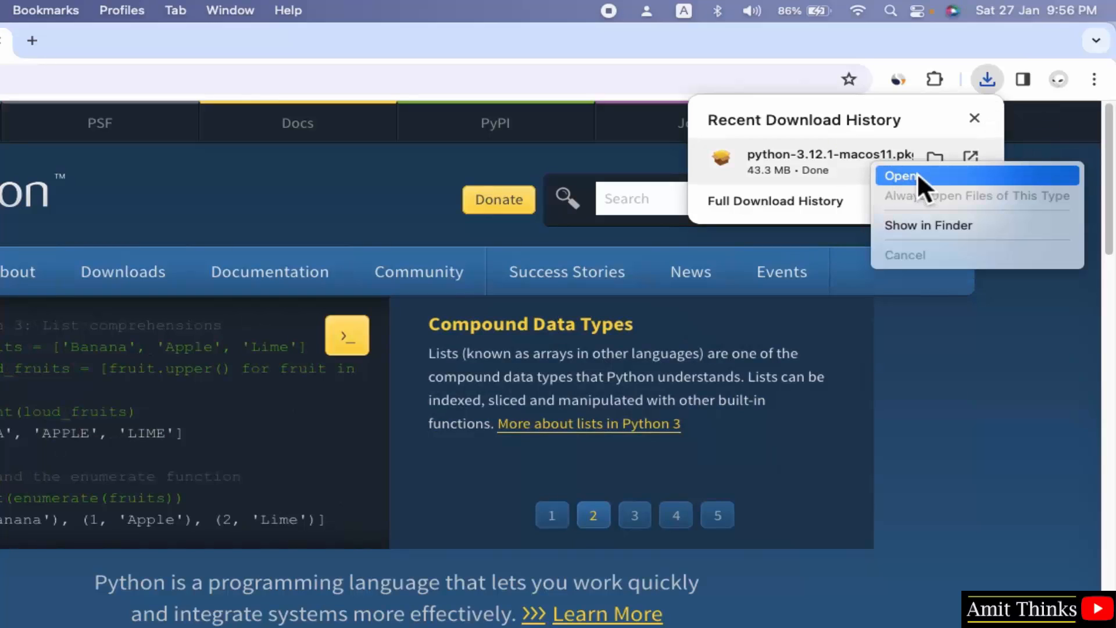
- Run the downloaded Python installer and continue past the Introduction, Read Me and Licence pages
left_click(902, 175)
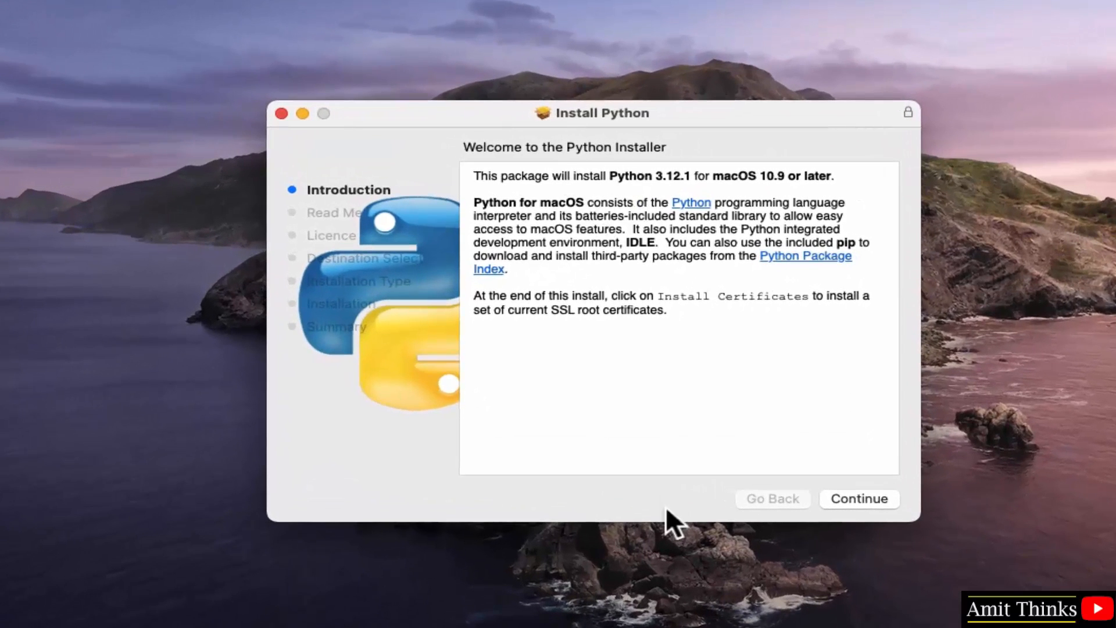
mouse_move(865, 528)
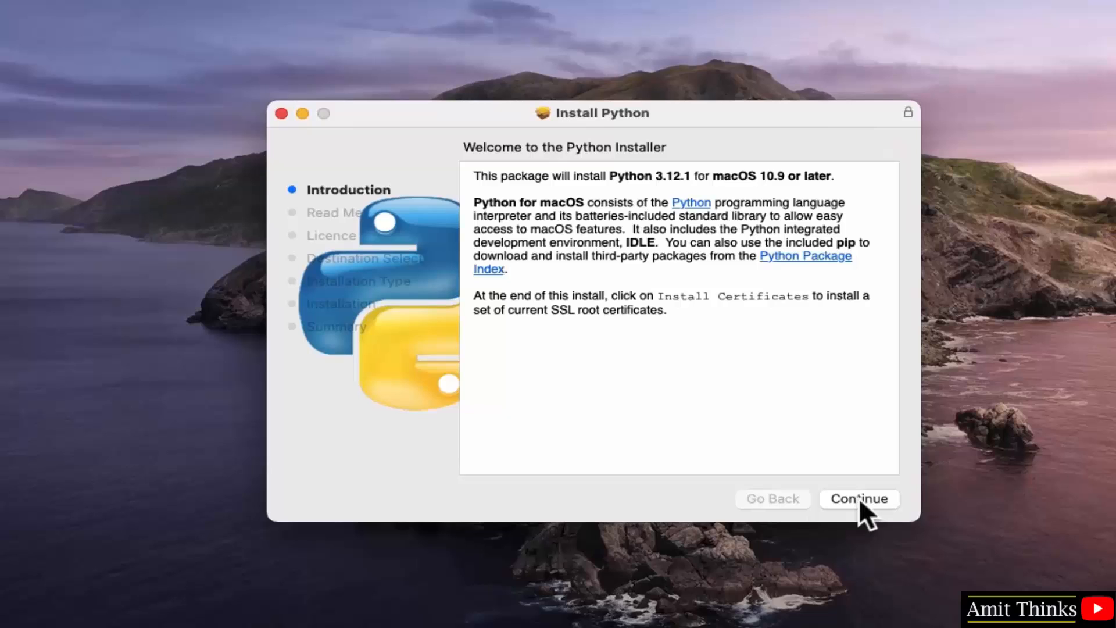
left_click(860, 499)
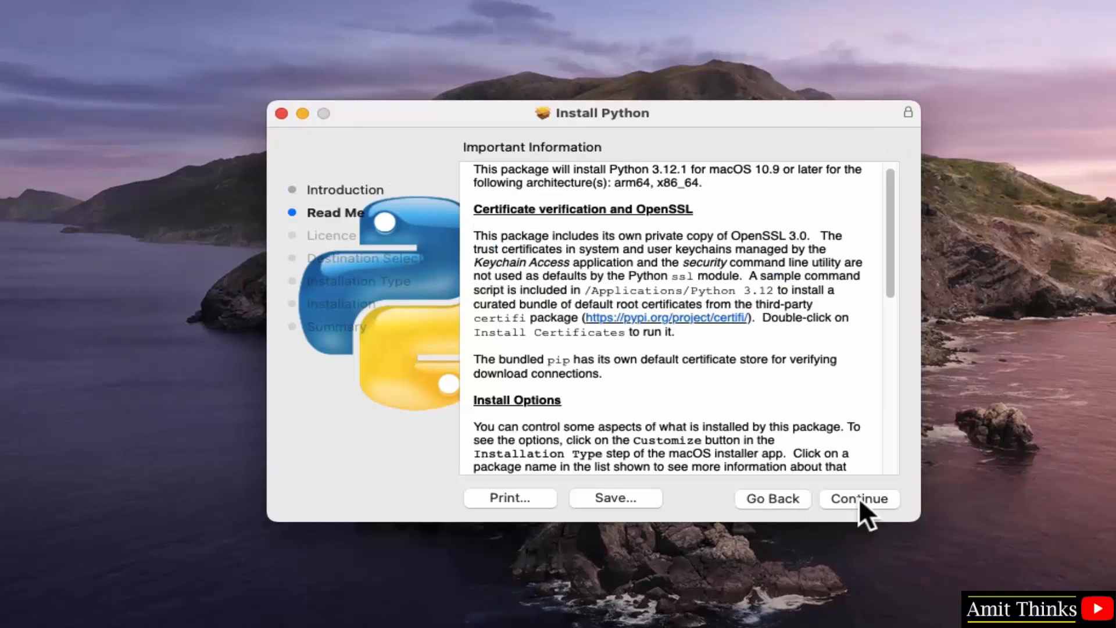
mouse_move(880, 523)
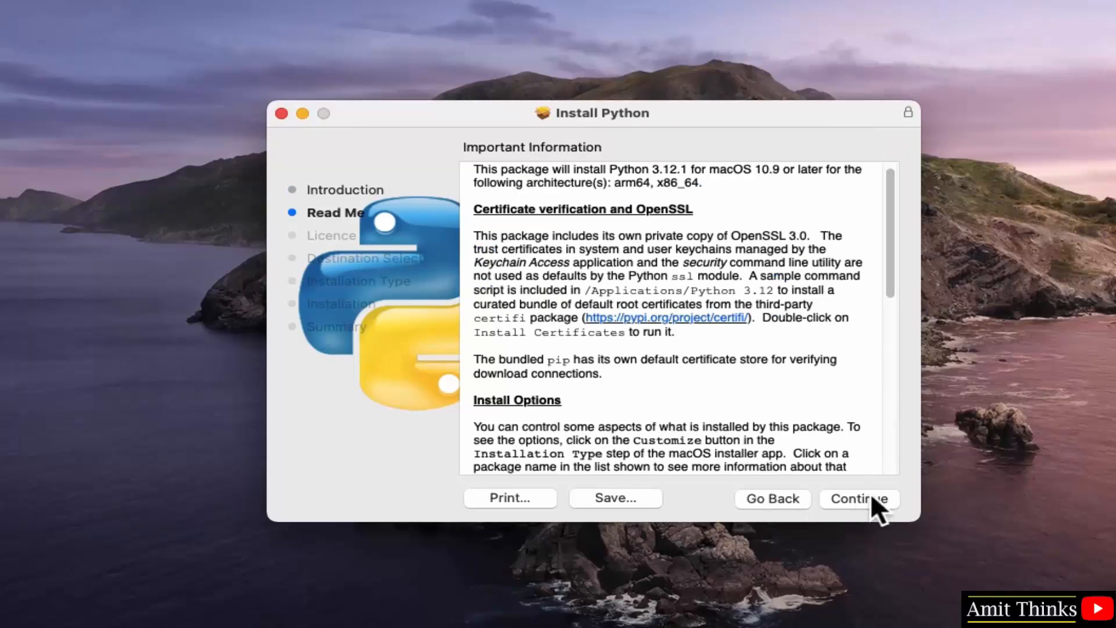
left_click(860, 499)
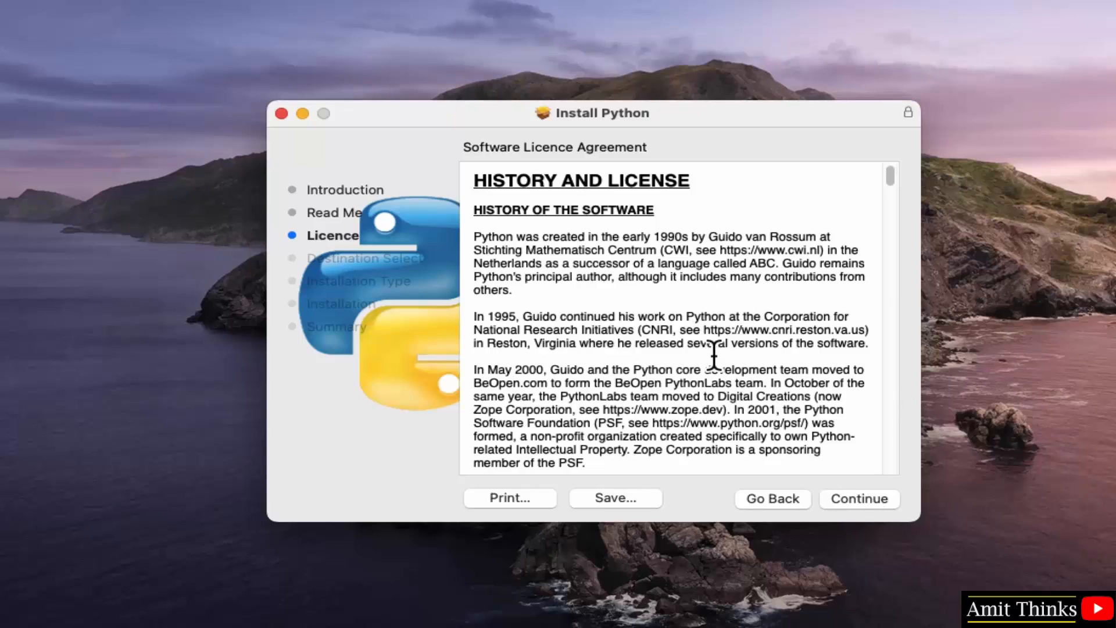
left_click(859, 499)
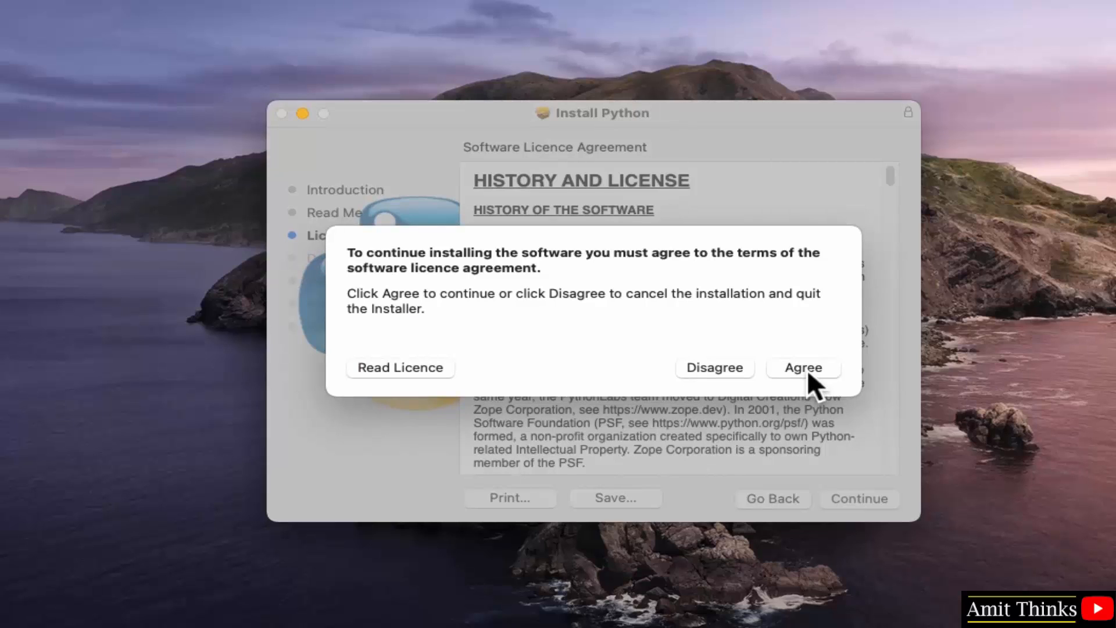
- Agree to the licence and keep Macintosh HD as the install destination
left_click(804, 368)
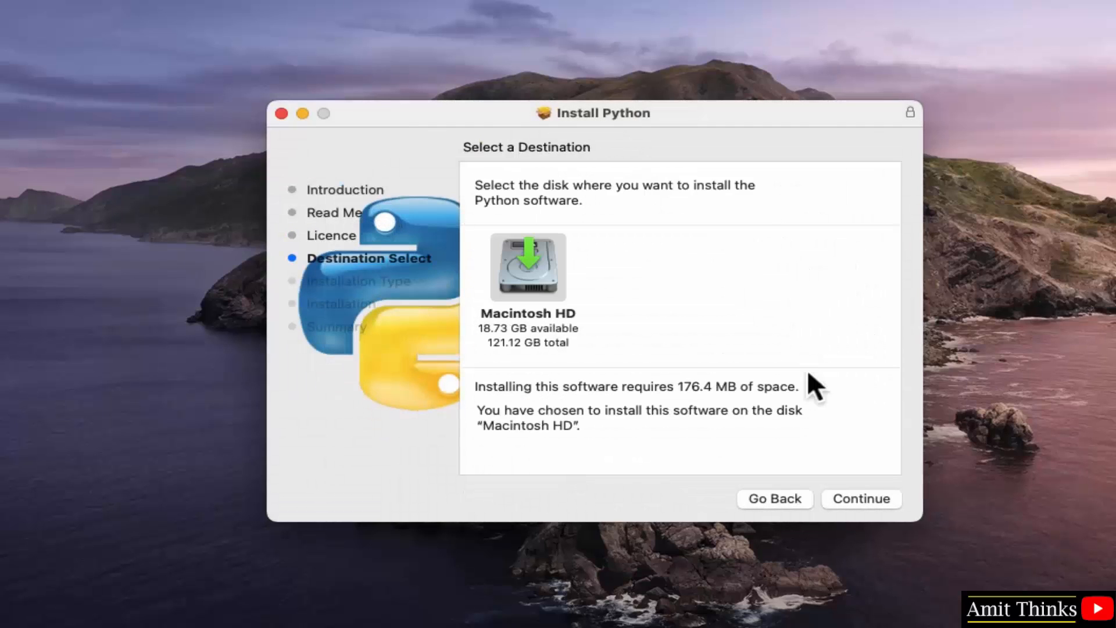
mouse_move(573, 362)
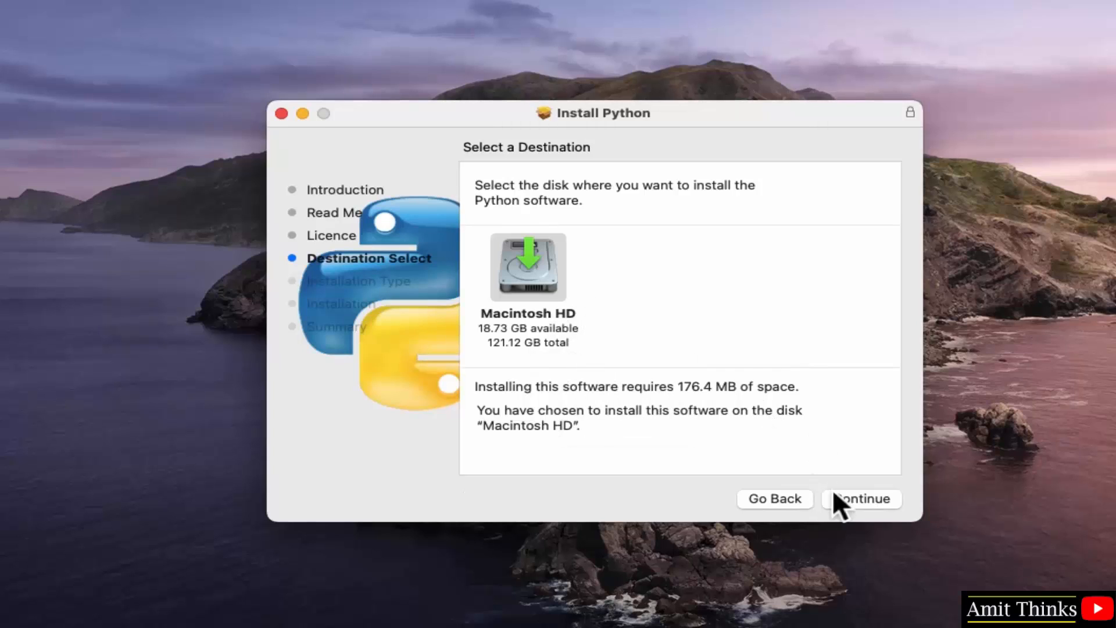
left_click(866, 499)
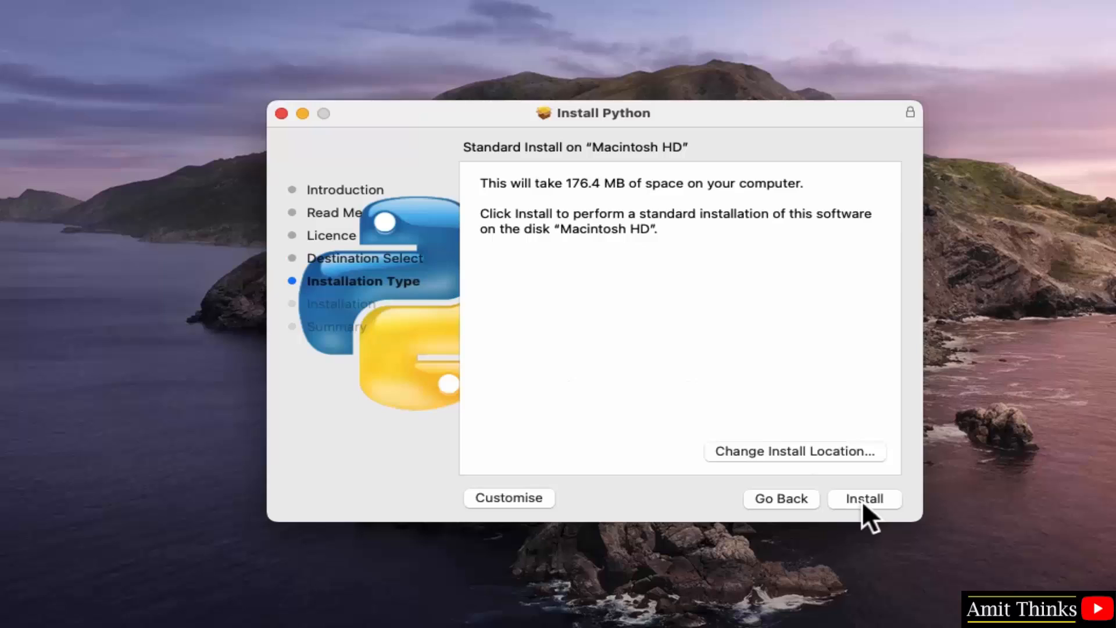
mouse_move(714, 251)
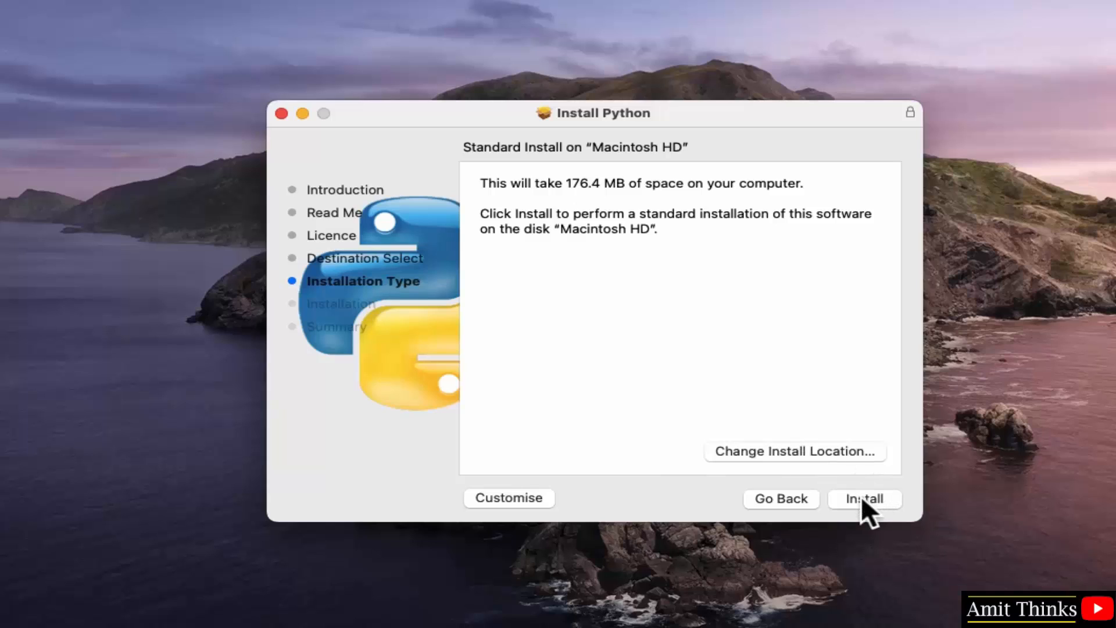
- Start the standard installation and authorise it with the admin password
left_click(865, 499)
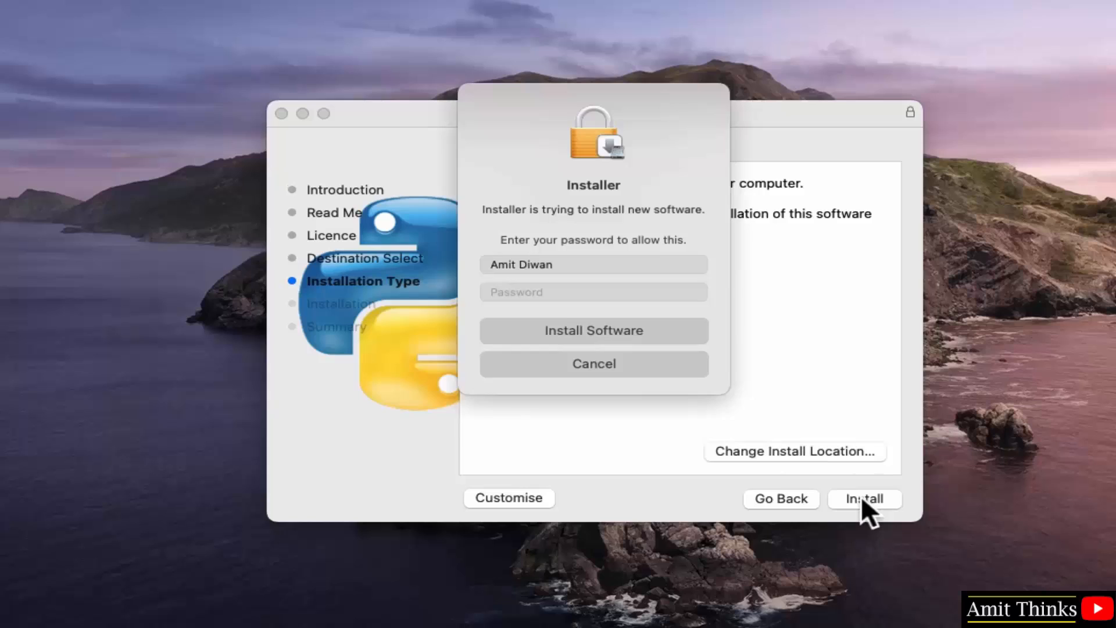
left_click(594, 293)
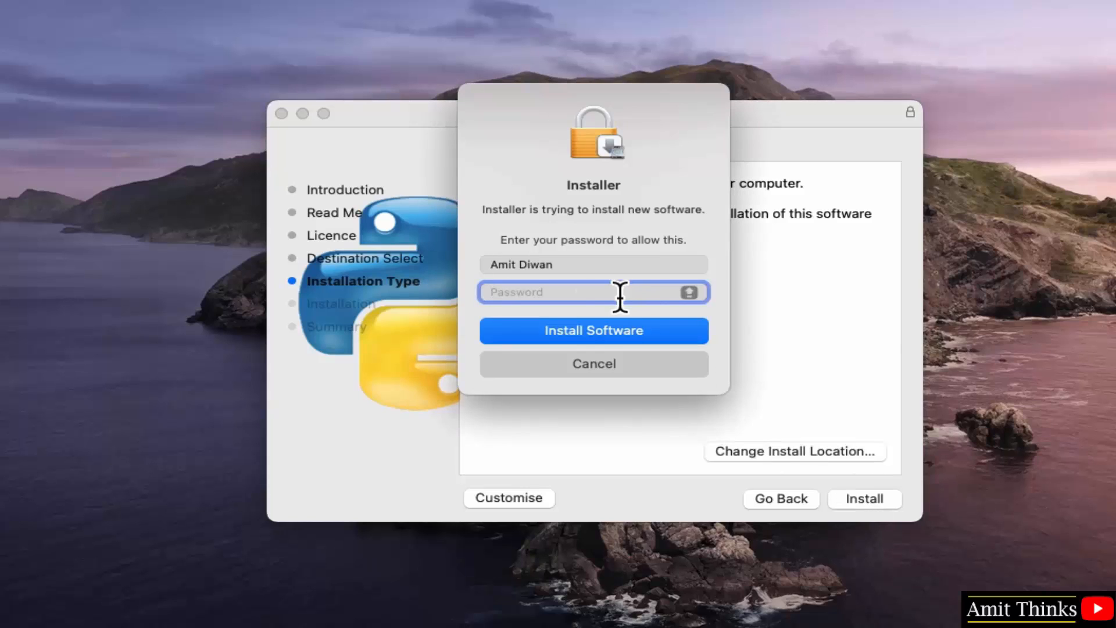
type("••••••••")
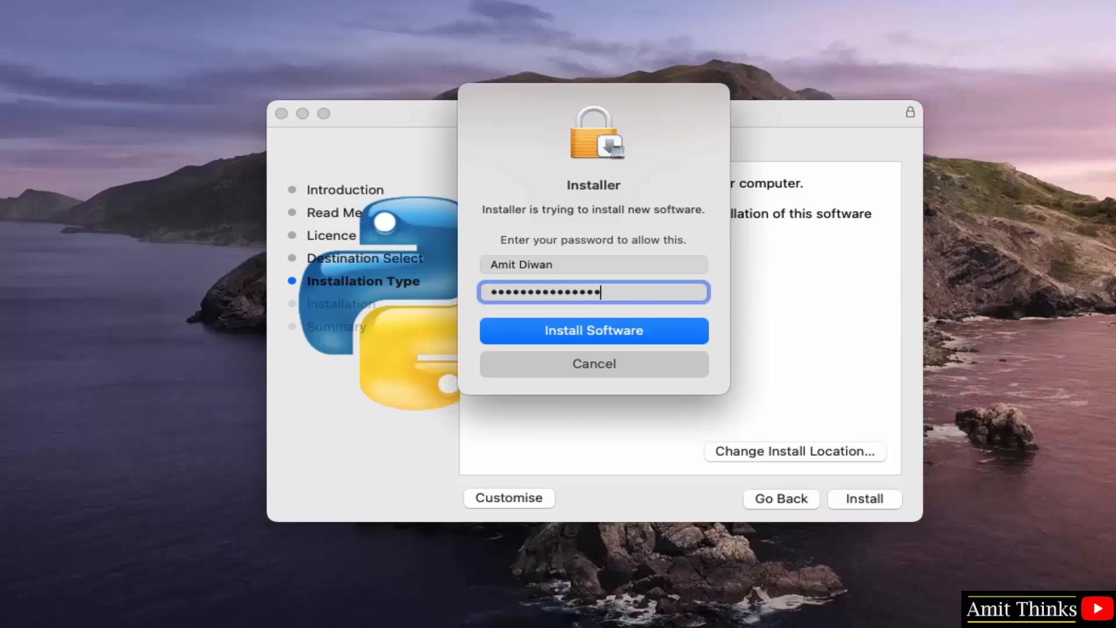
mouse_move(664, 350)
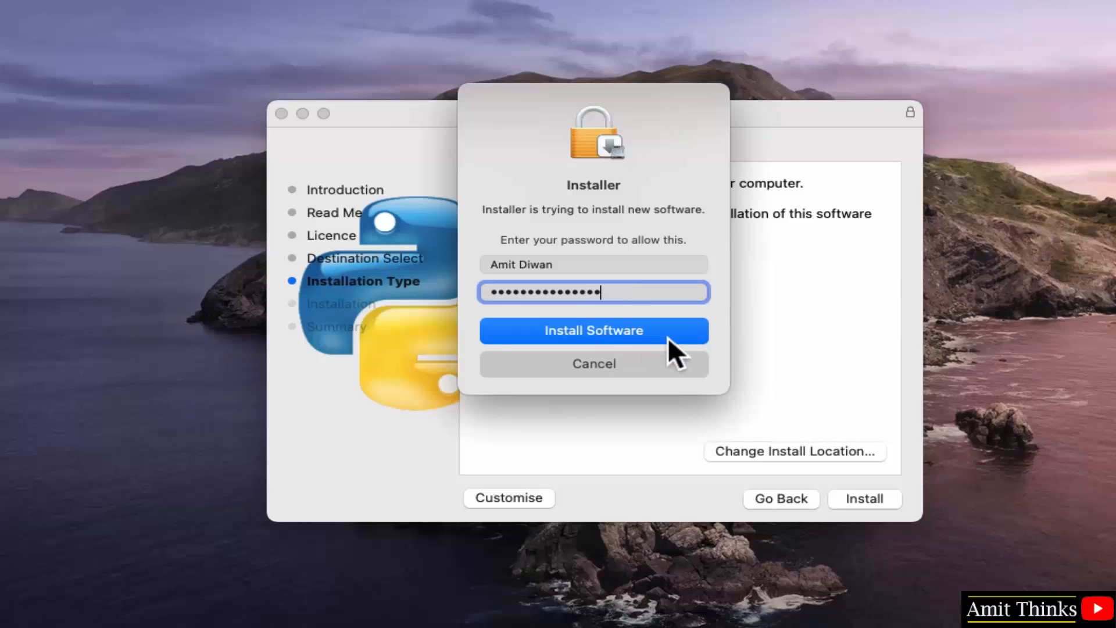
left_click(594, 330)
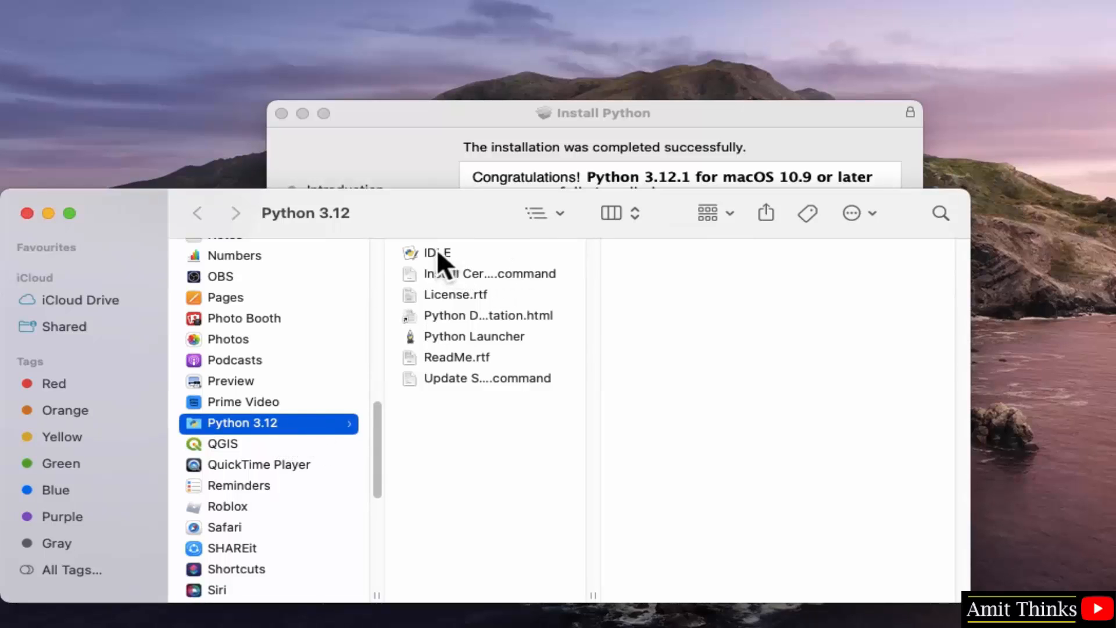
- Bring the Install Python success summary back in front of the Finder window
left_click(436, 253)
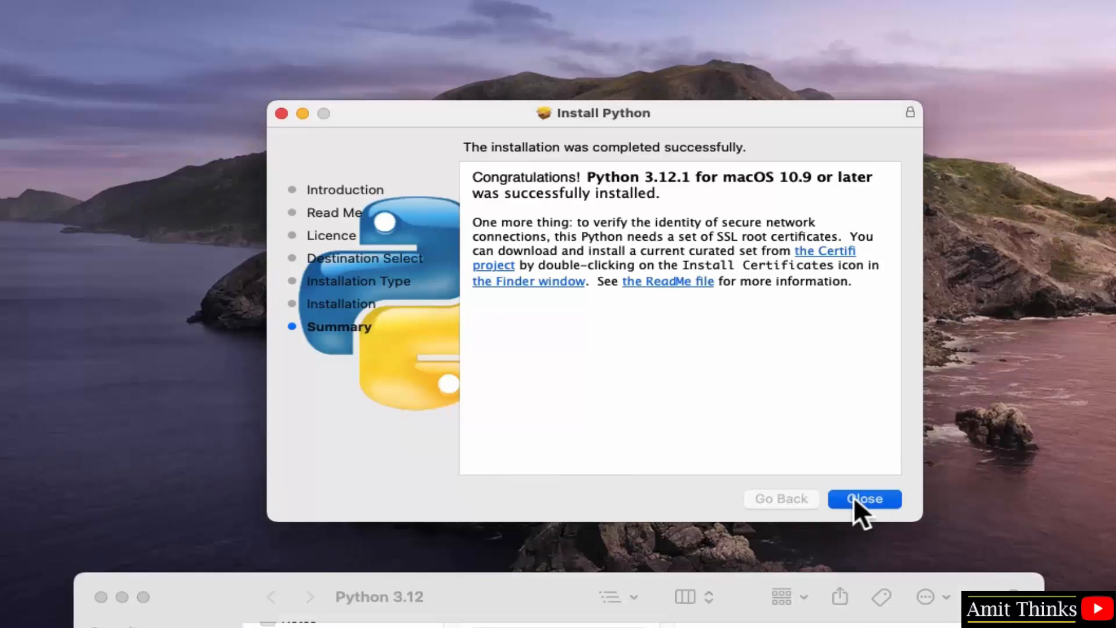
- Close the finished installer and move the Python installer package to the Bin
left_click(865, 499)
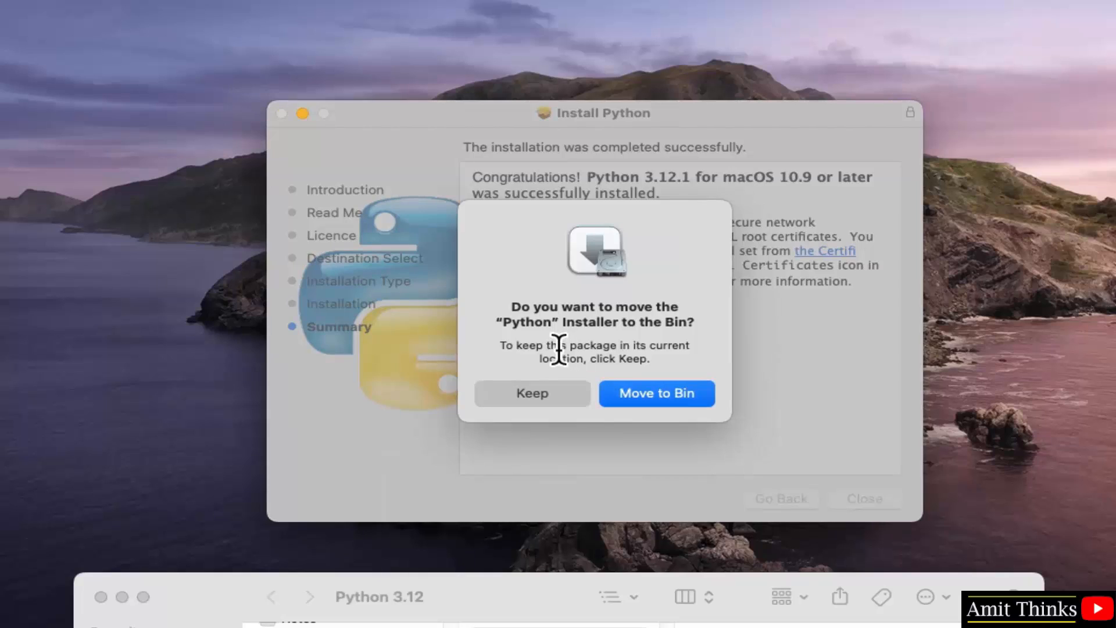
mouse_move(526, 359)
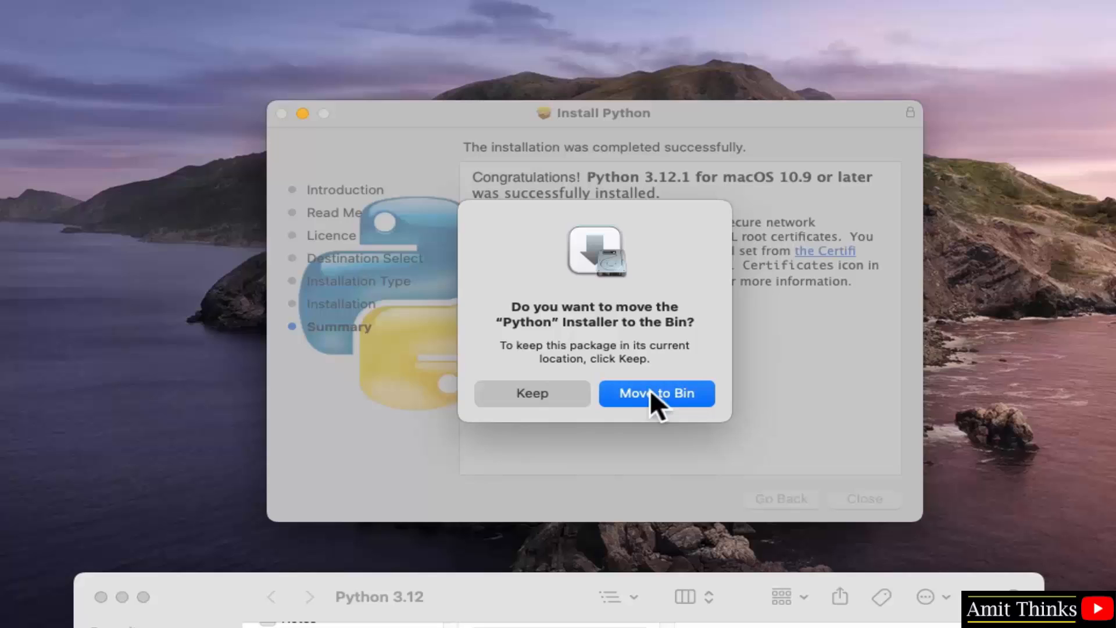
left_click(656, 393)
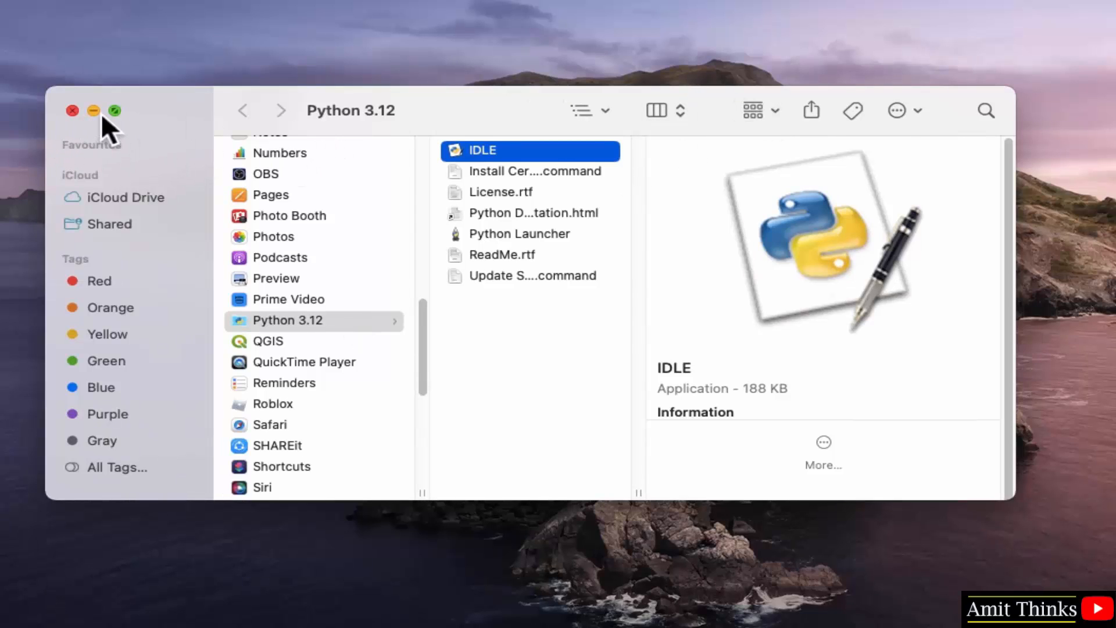
- Minimise the Python 3.12 folder and launch Terminal through a Spotlight search for 'terminal'
left_click(72, 111)
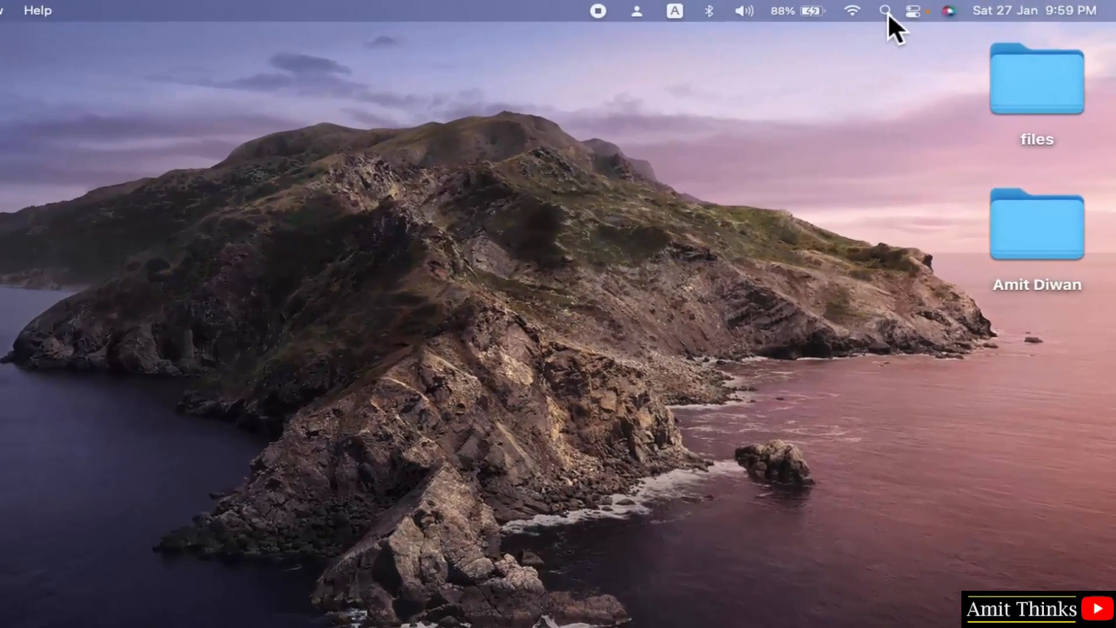
left_click(884, 10)
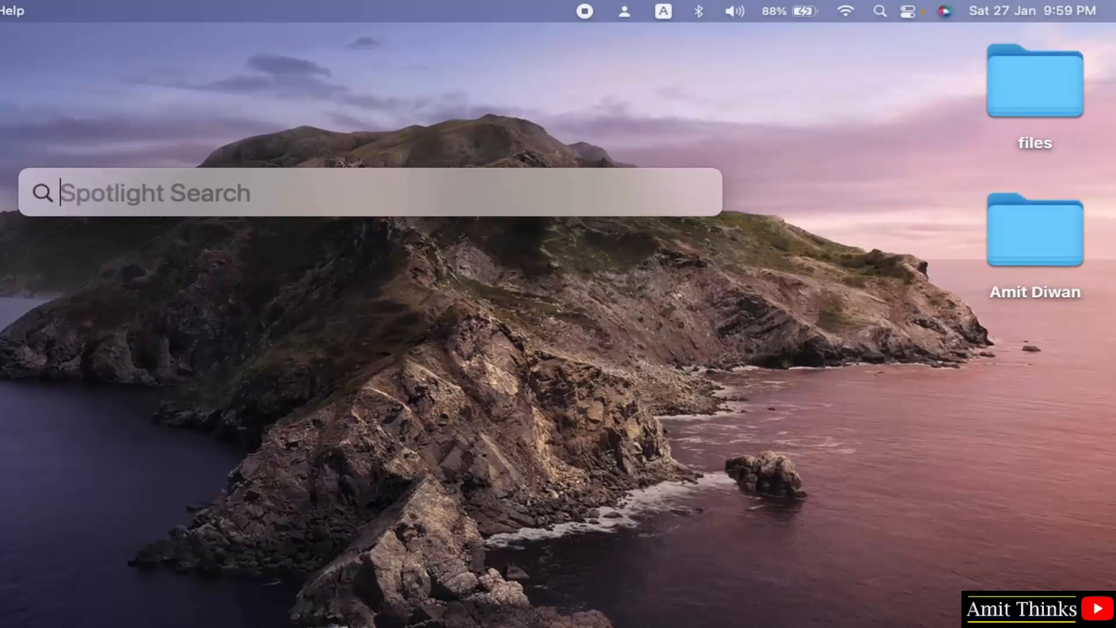
type("terminal")
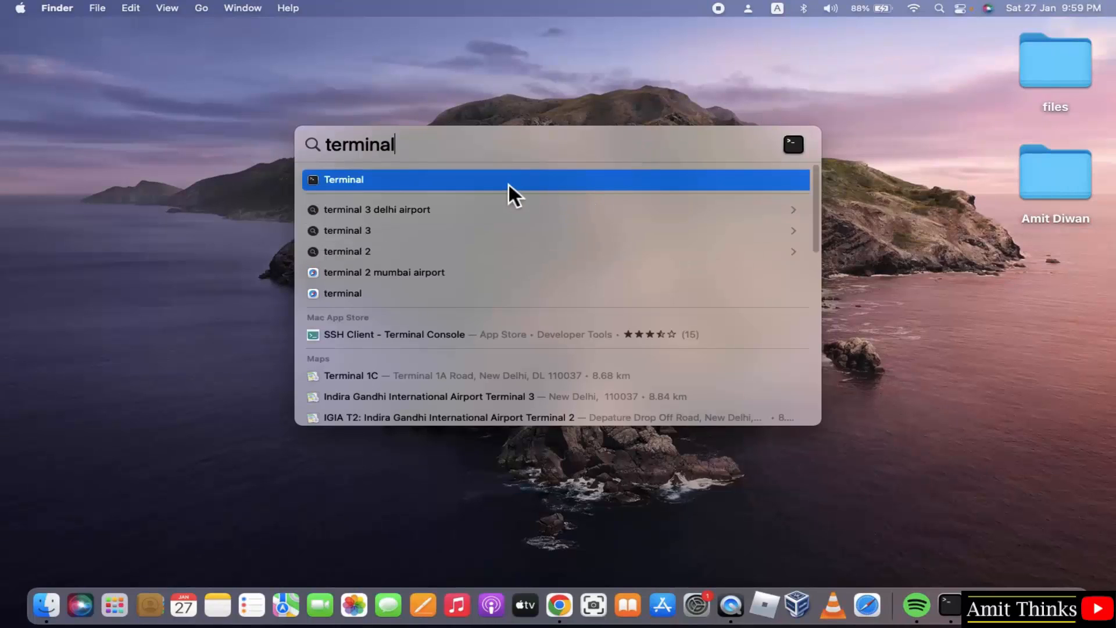
left_click(344, 180)
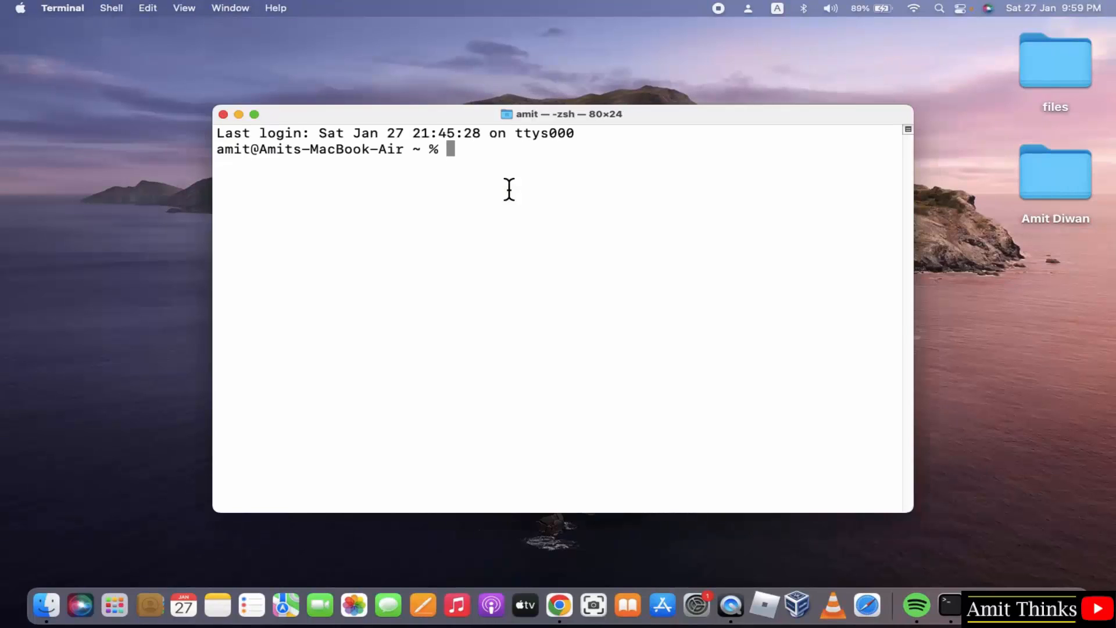
- Run 'python3 --version' and 'pip3 --version' in Terminal to confirm Python 3.12.1 is installed
type("p")
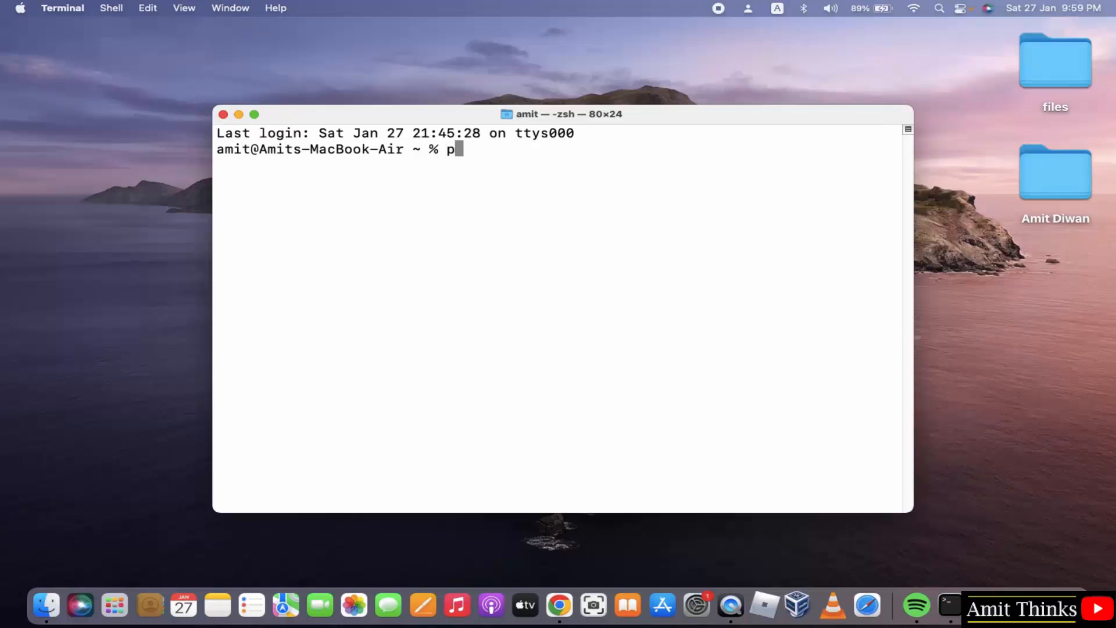
type("ython3")
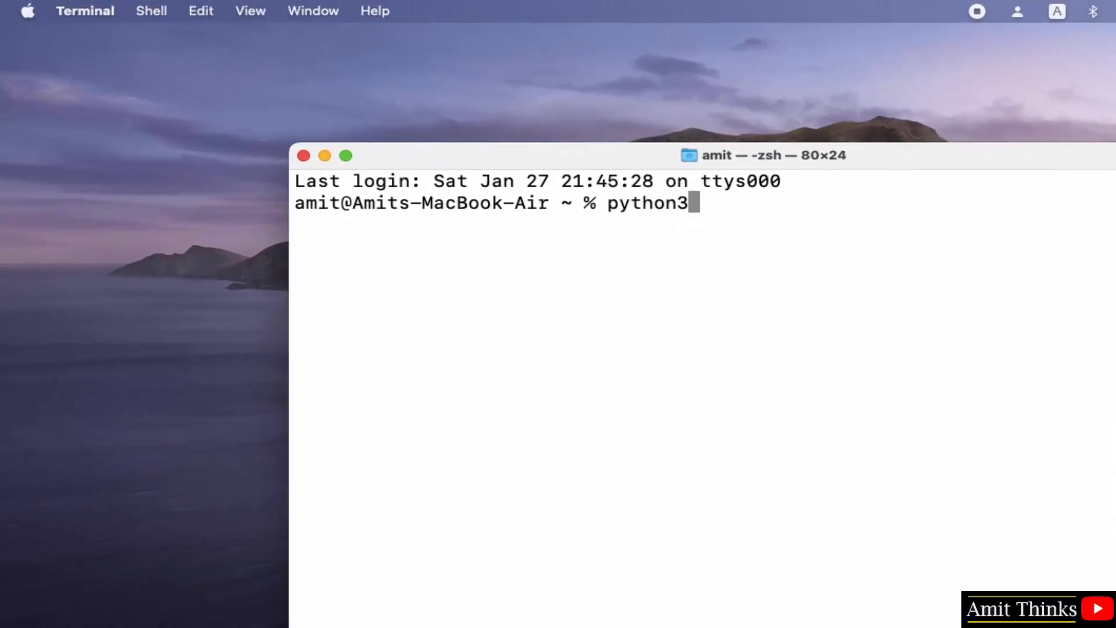
type("--ver")
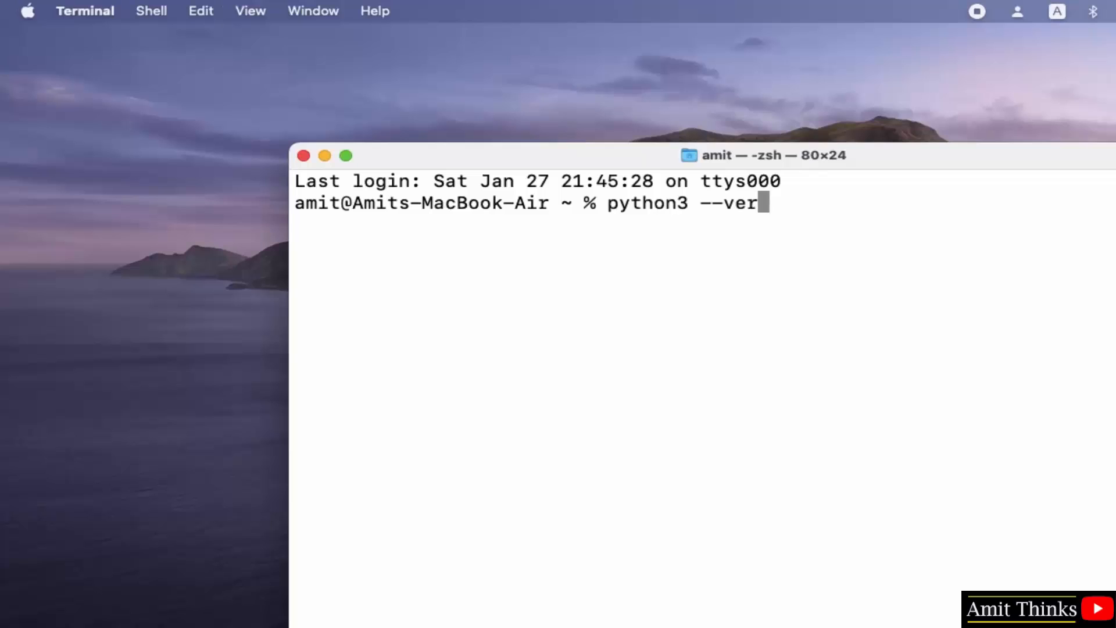
type("sion")
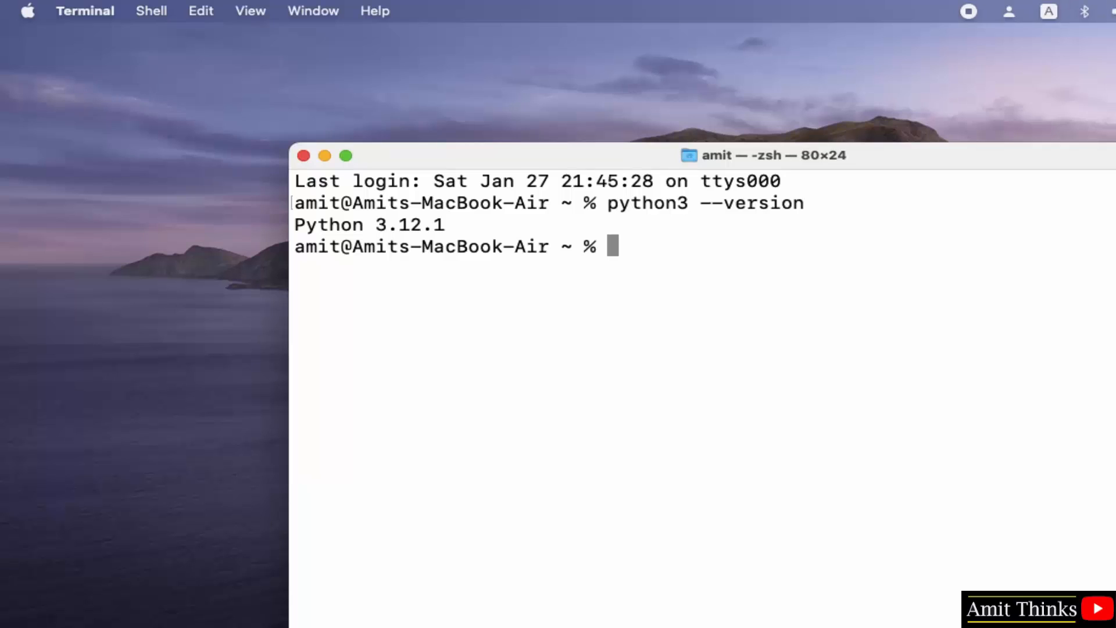
mouse_move(397, 242)
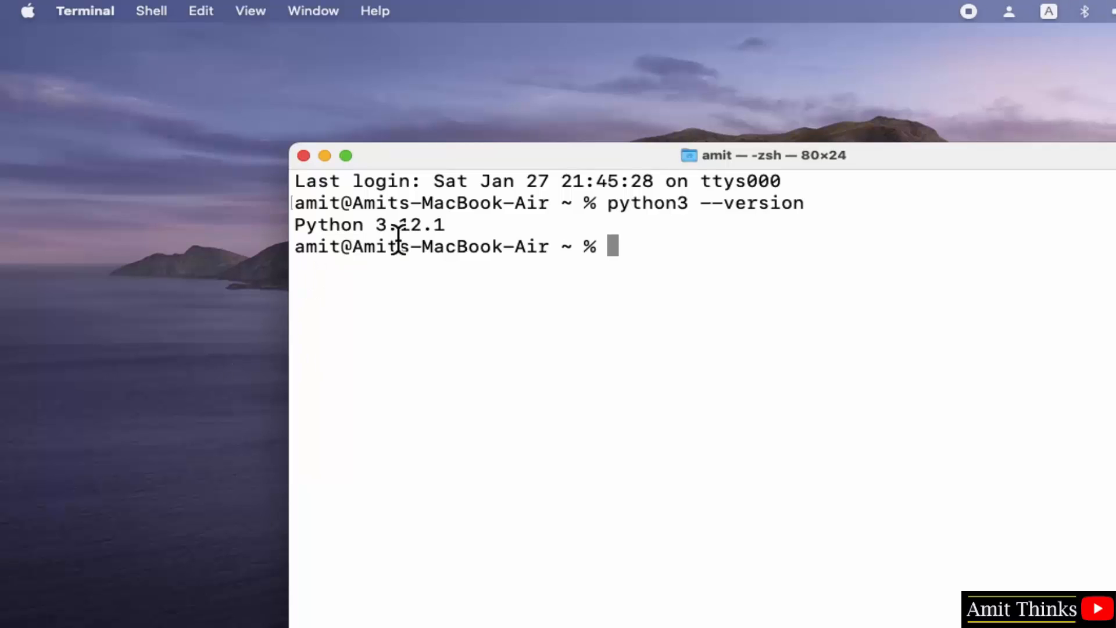
type("pip3 --v")
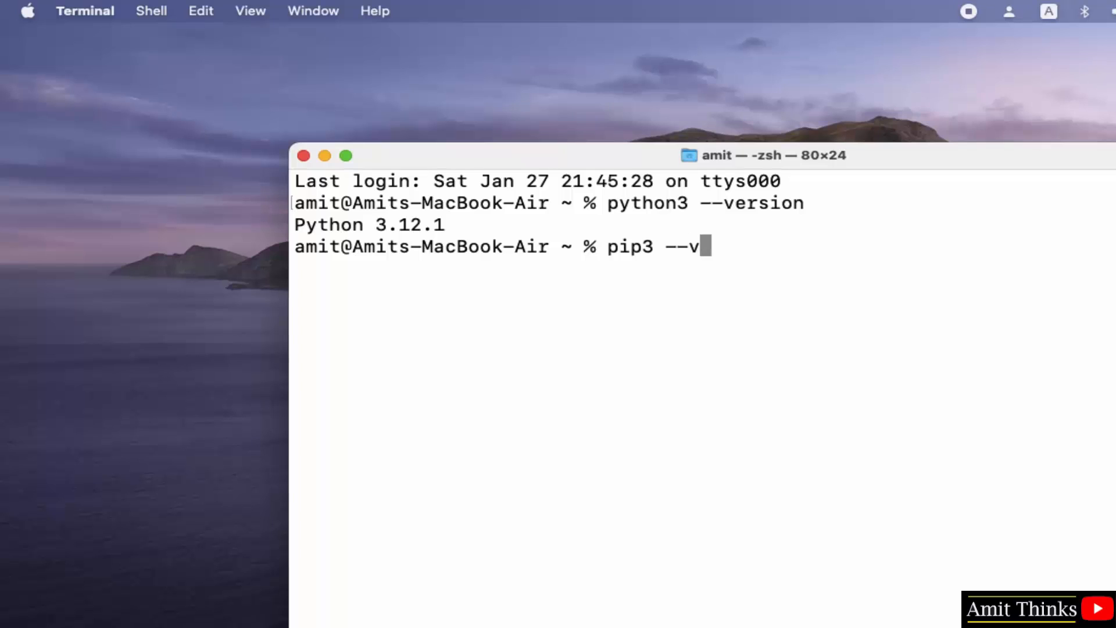
type("ersion")
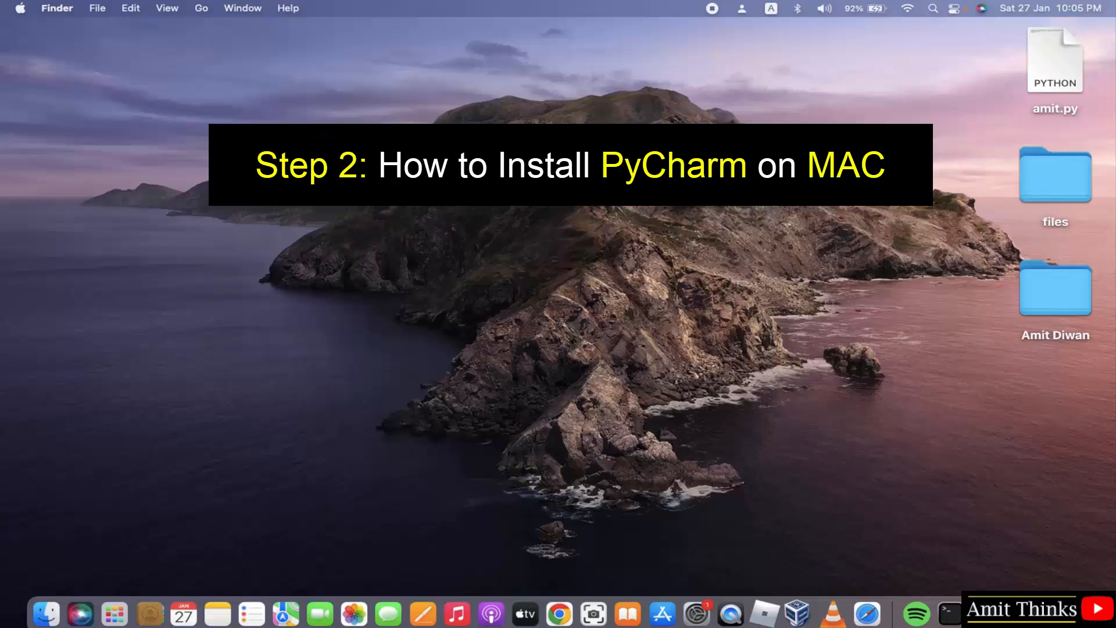
- In a new Chrome window, search Google for 'pycharm'
left_click(559, 613)
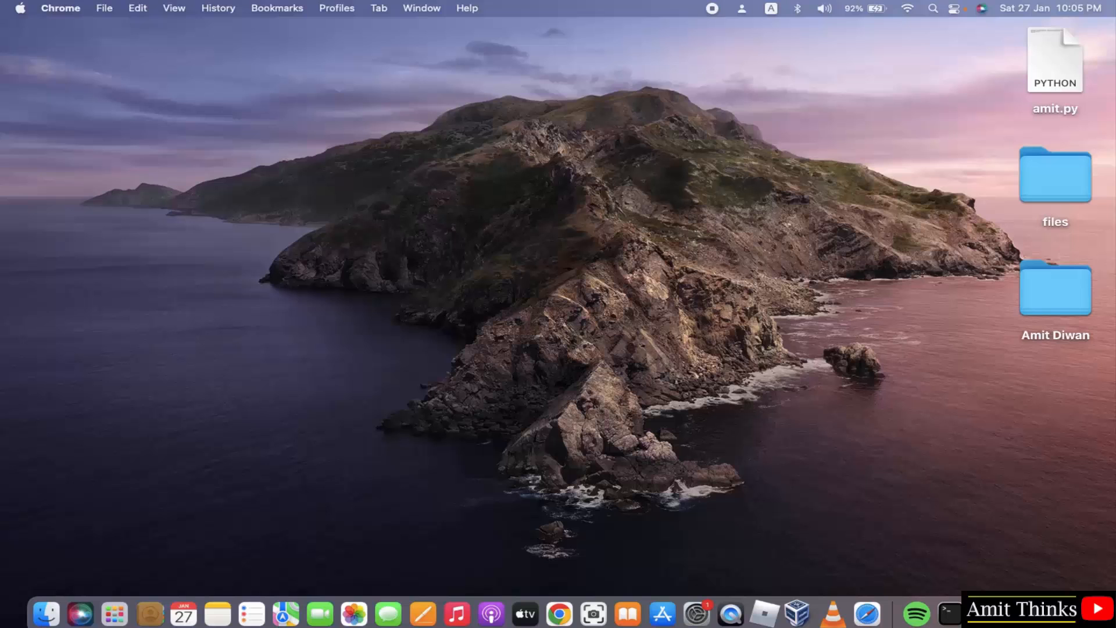
mouse_move(557, 615)
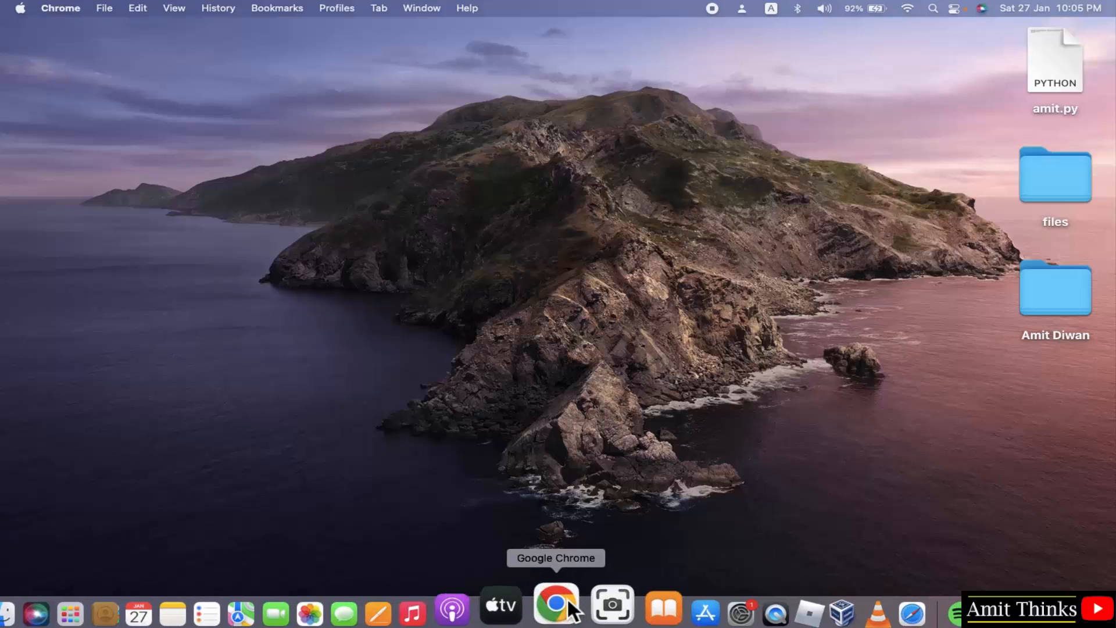
left_click(557, 606)
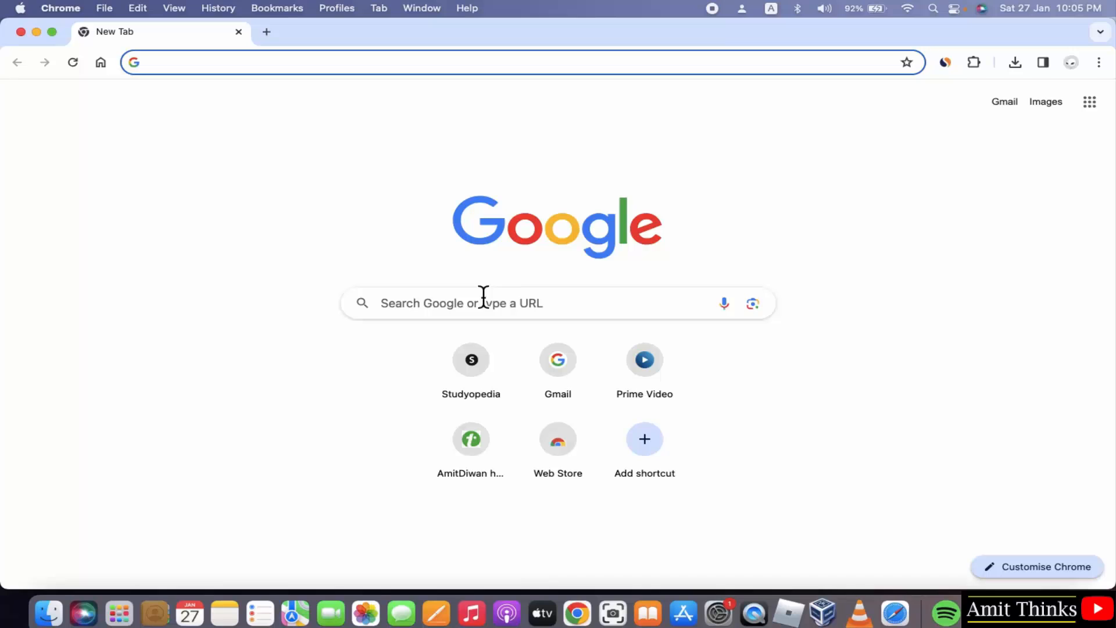
mouse_move(473, 306)
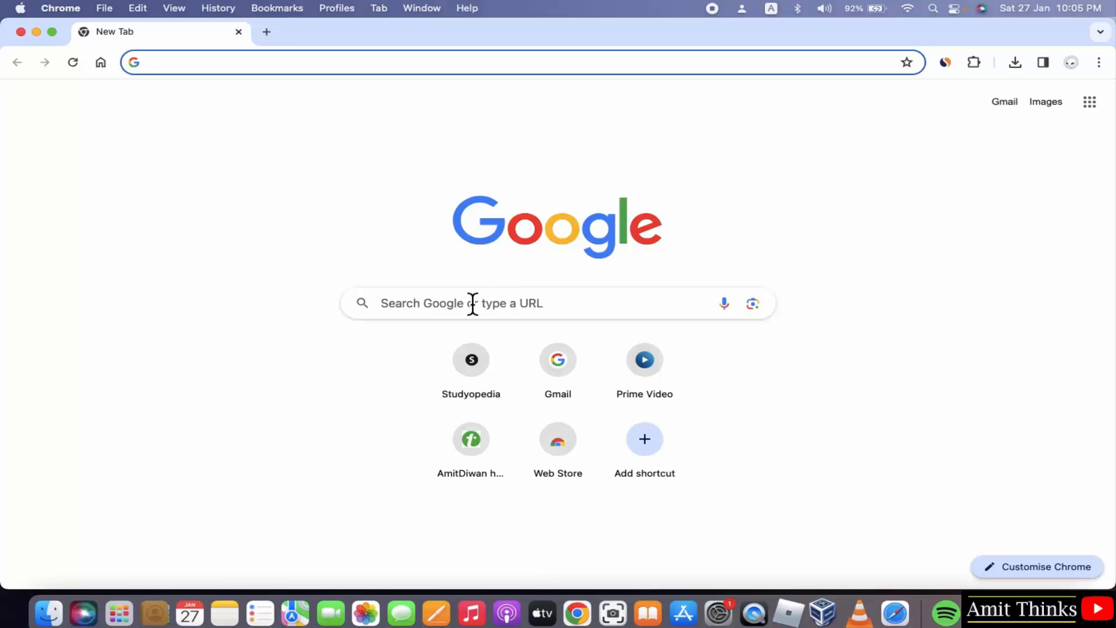
type("pycharm")
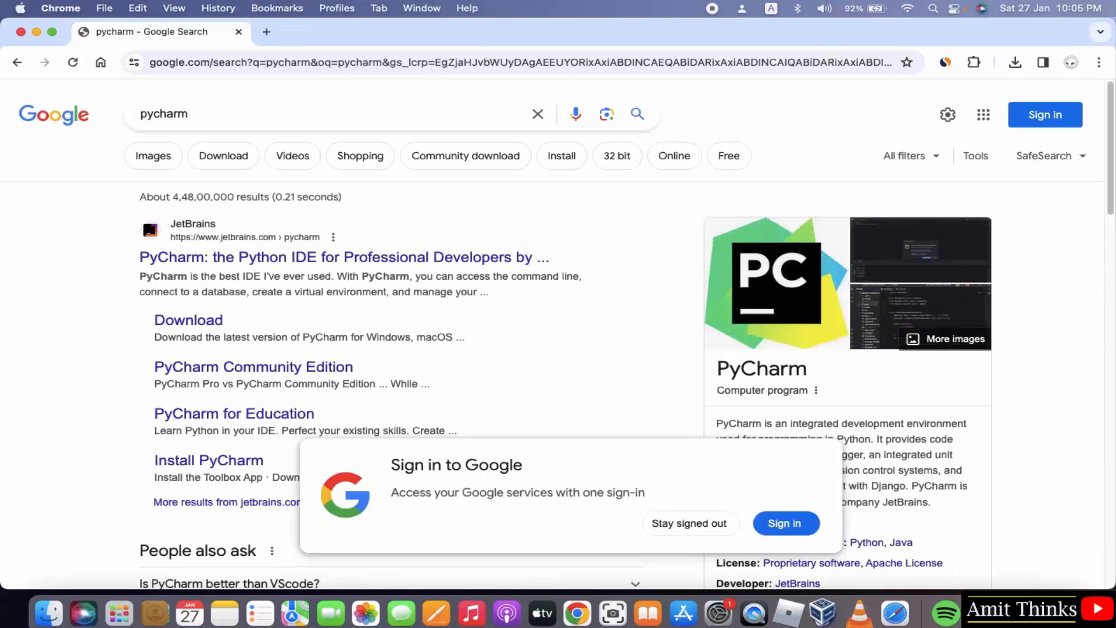
mouse_move(693, 551)
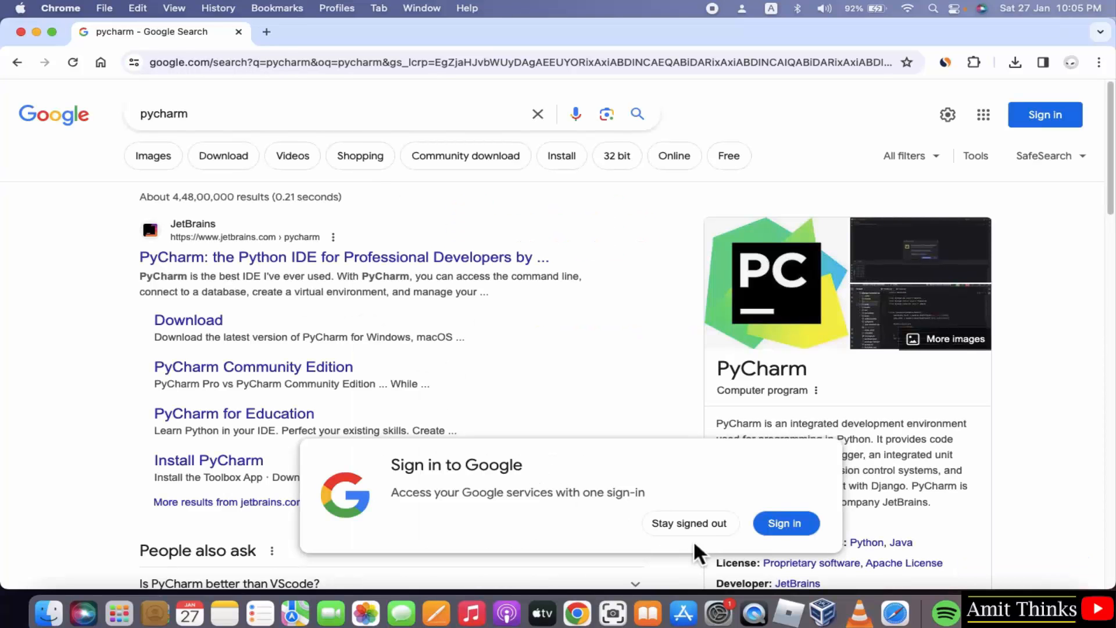
- Reach the JetBrains PyCharm macOS download page scrolled to the Community Edition .dmg installer
left_click(344, 258)
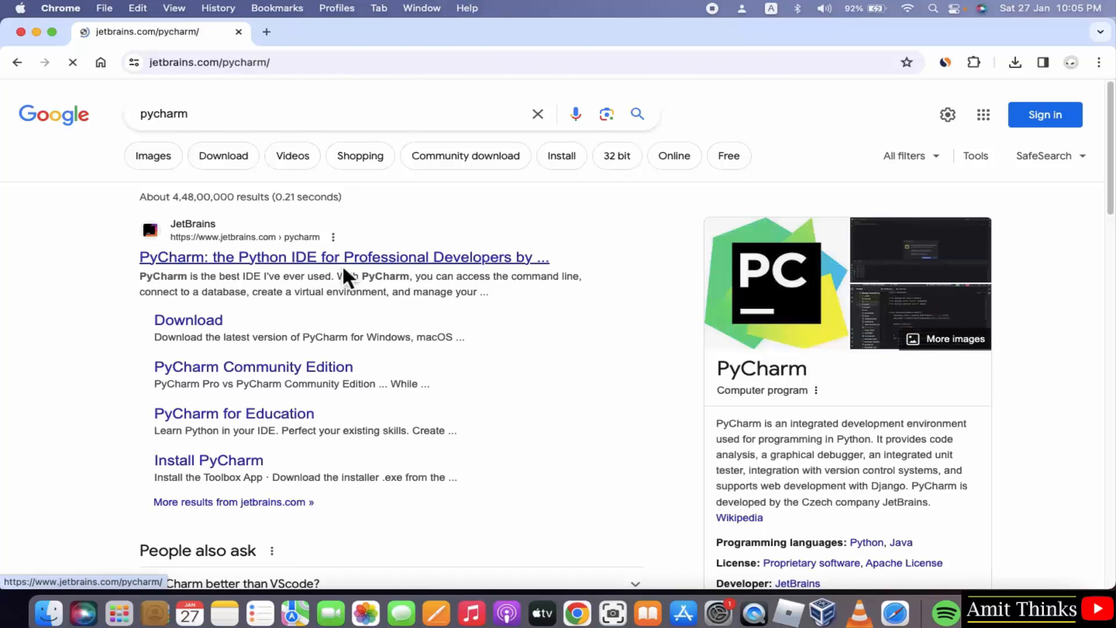
left_click(344, 257)
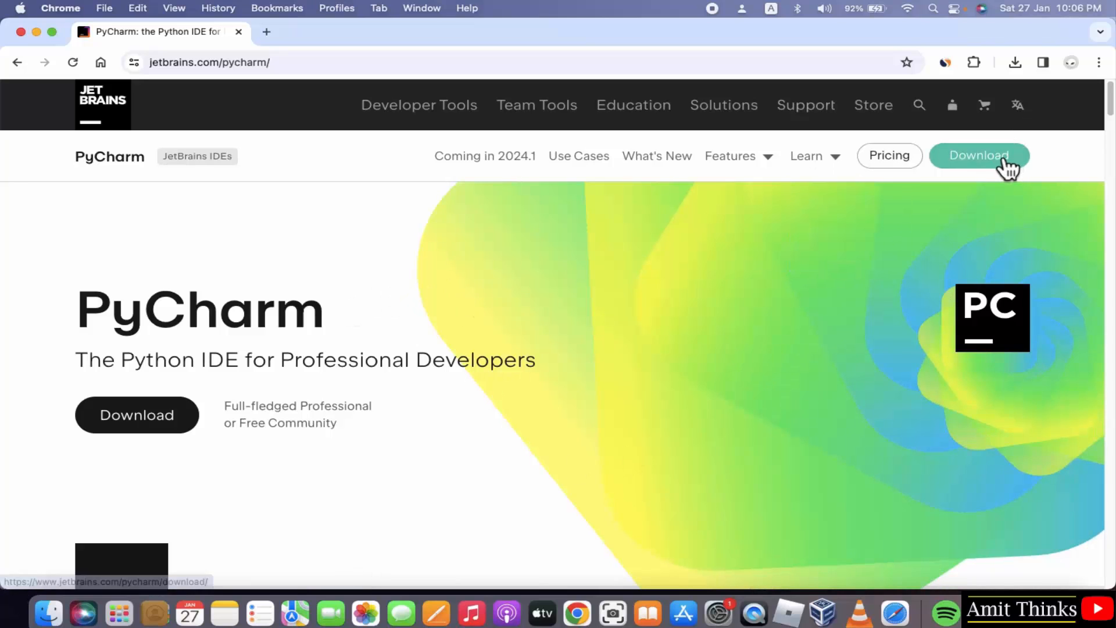
left_click(979, 155)
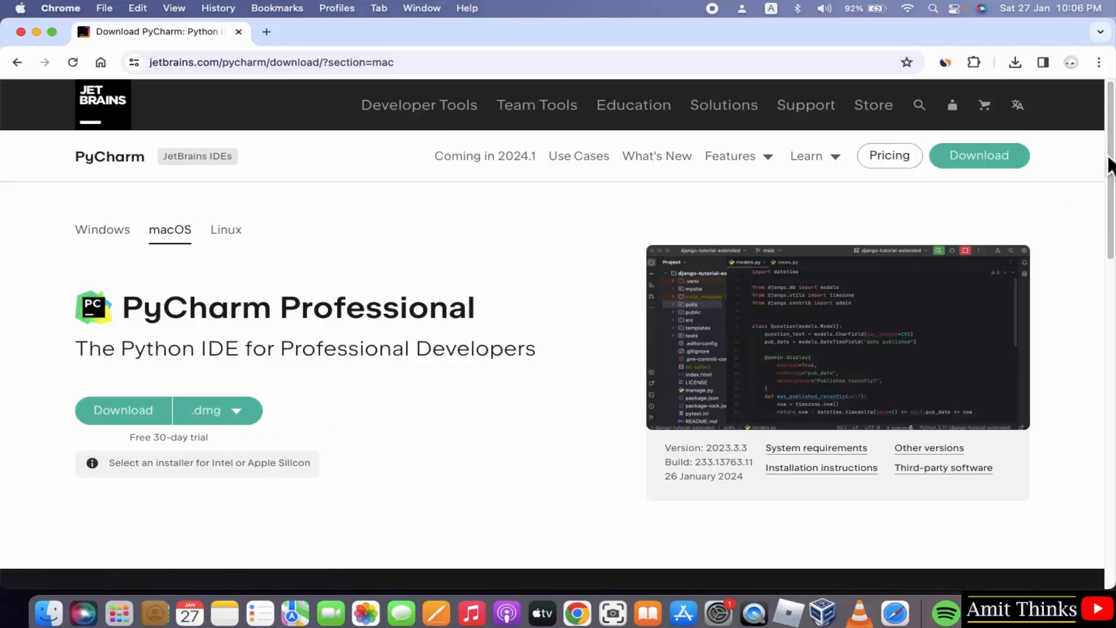
scroll("down", 3)
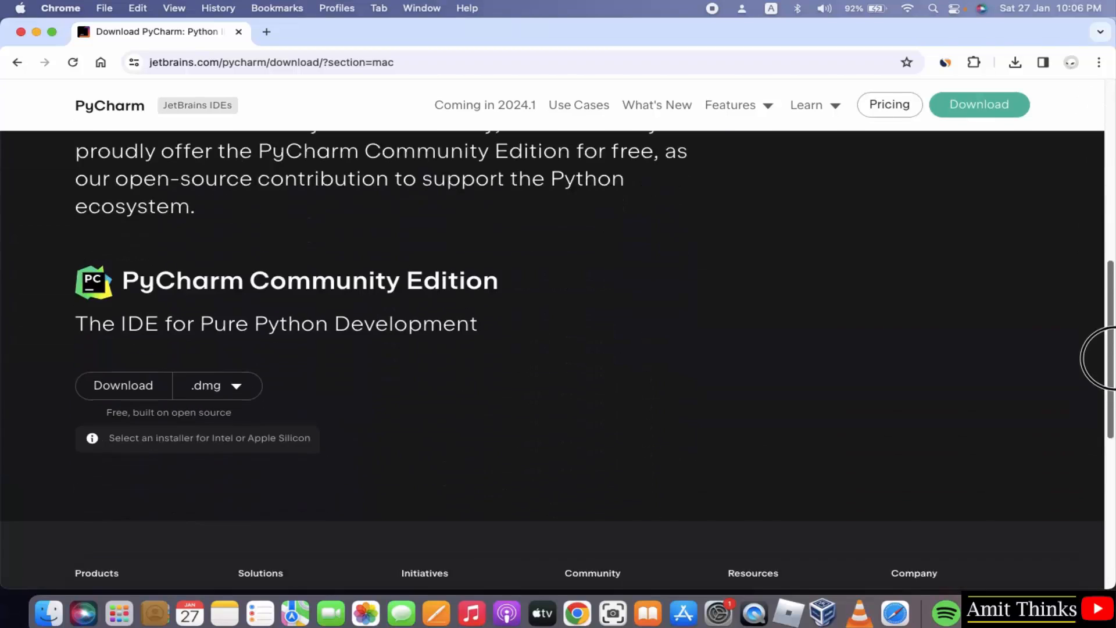
scroll("down", 3)
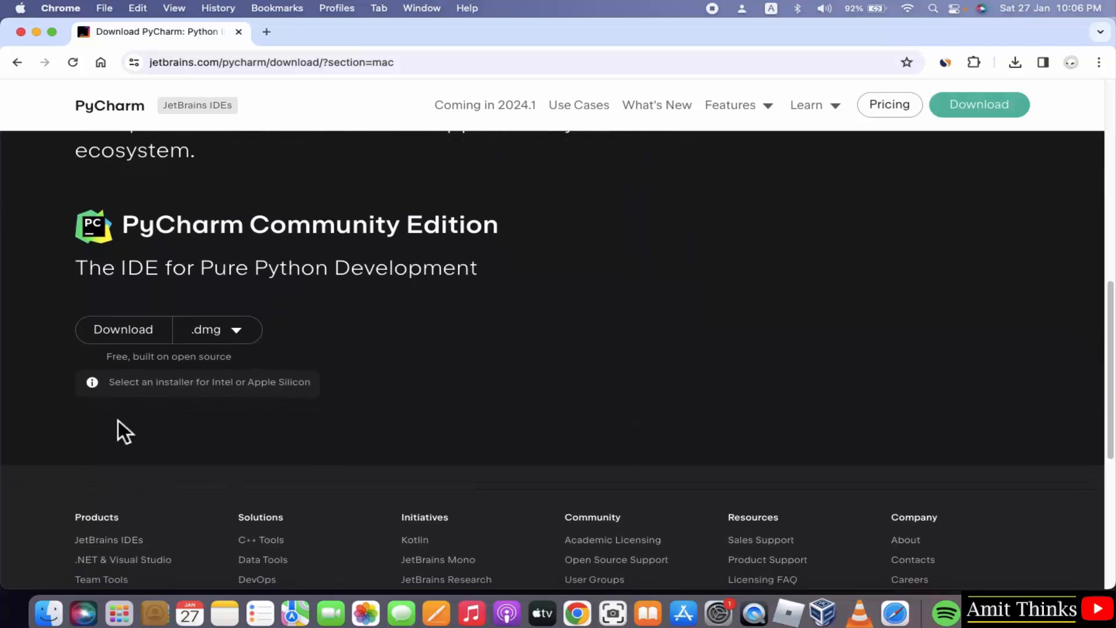
double_click(183, 356)
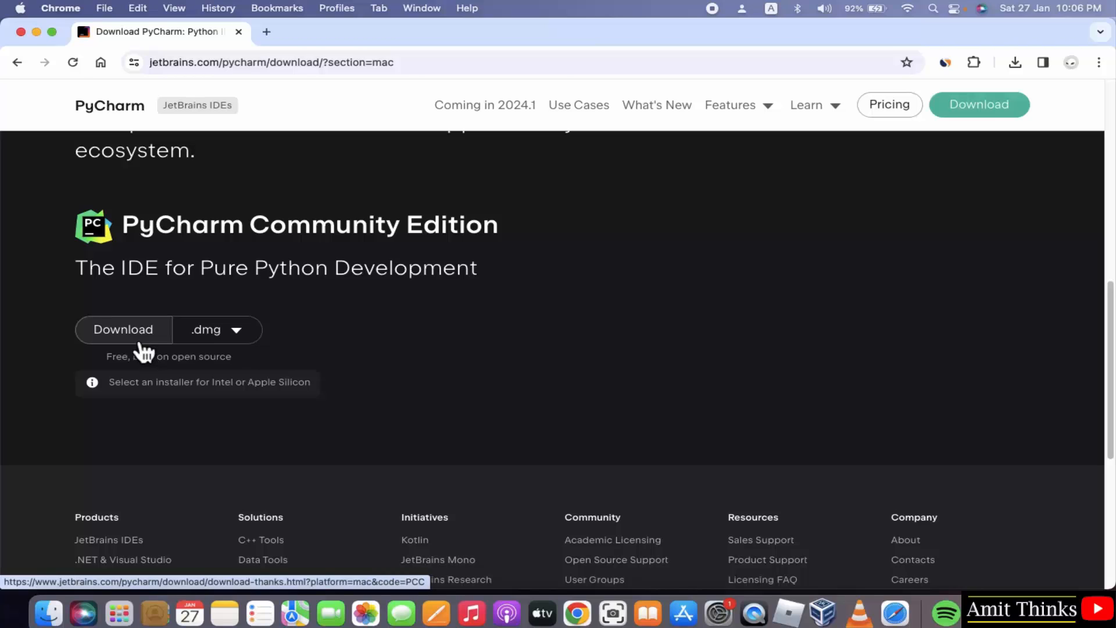
left_click(123, 330)
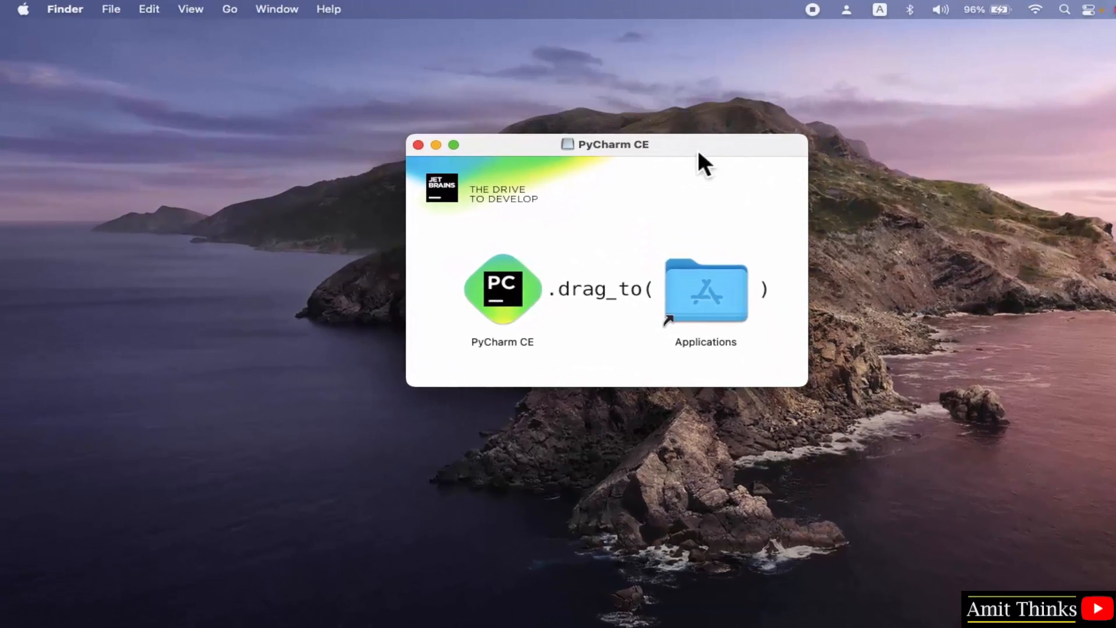
mouse_move(517, 323)
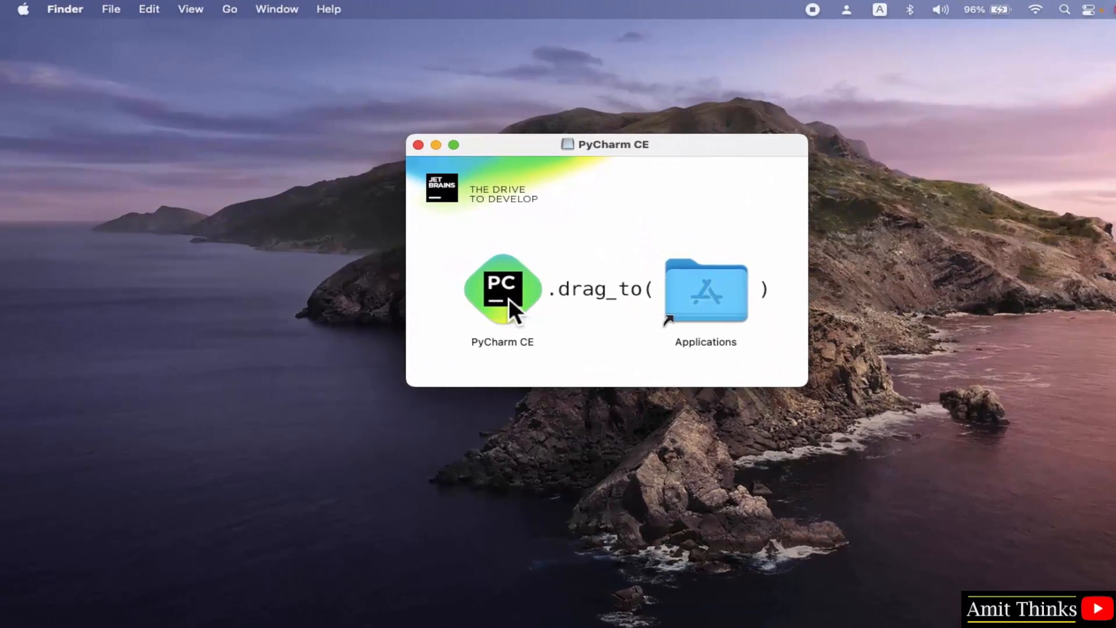
- Drag PyCharm CE onto the Applications folder to start copying the 1.74 GB app
left_click_drag(502, 288, 630, 302)
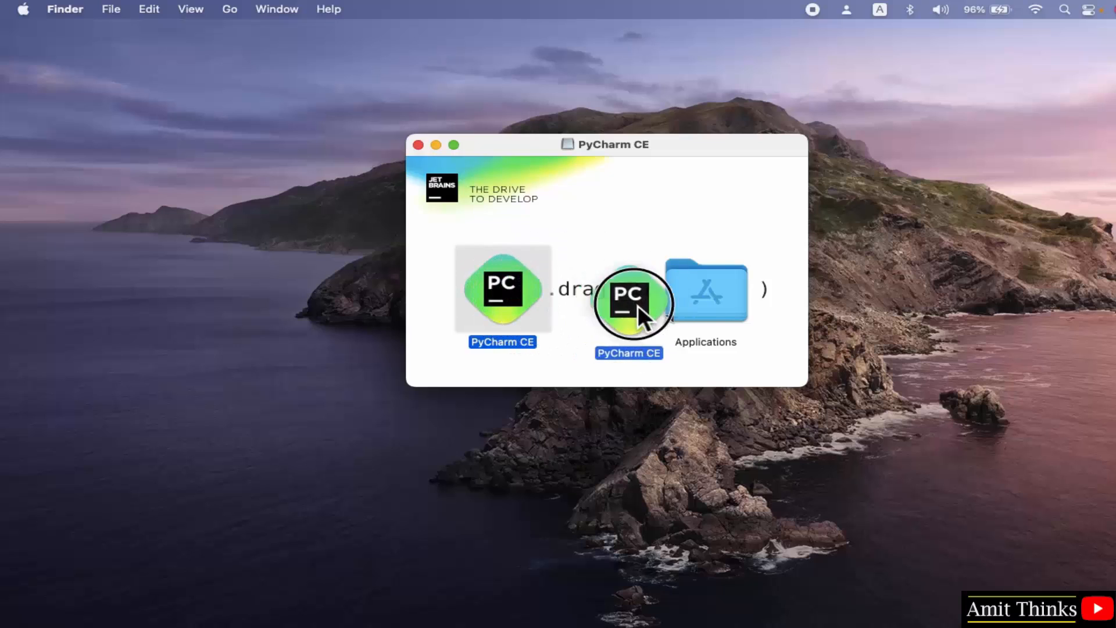
left_click_drag(629, 302, 704, 292)
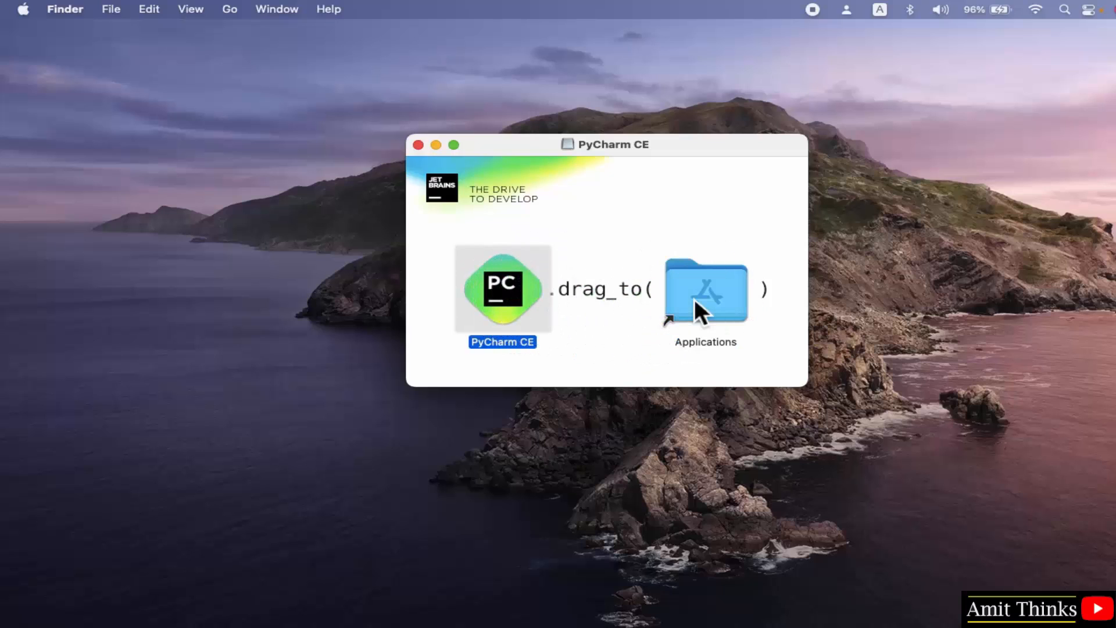
left_click_drag(501, 288, 705, 288)
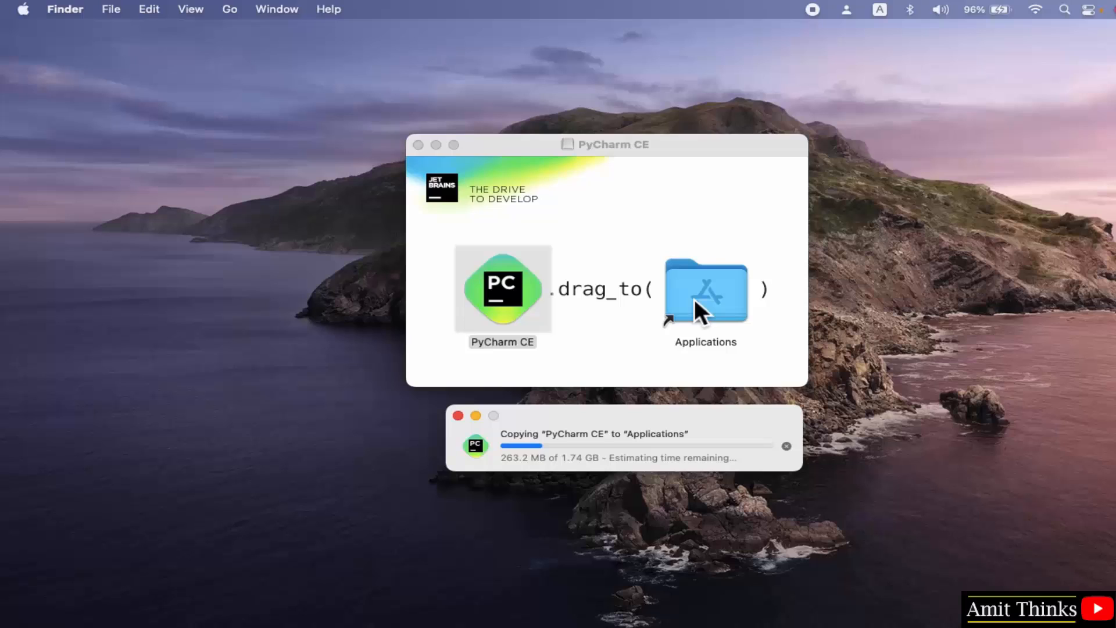
mouse_move(704, 533)
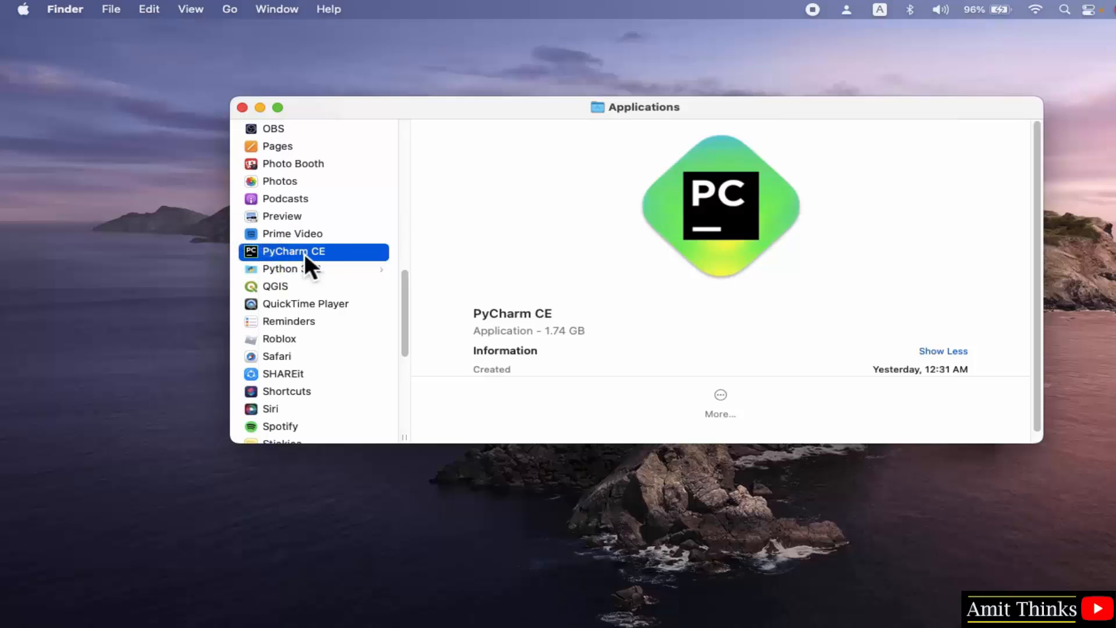
- Launch PyCharm CE from Applications and approve opening the internet-downloaded app
double_click(294, 251)
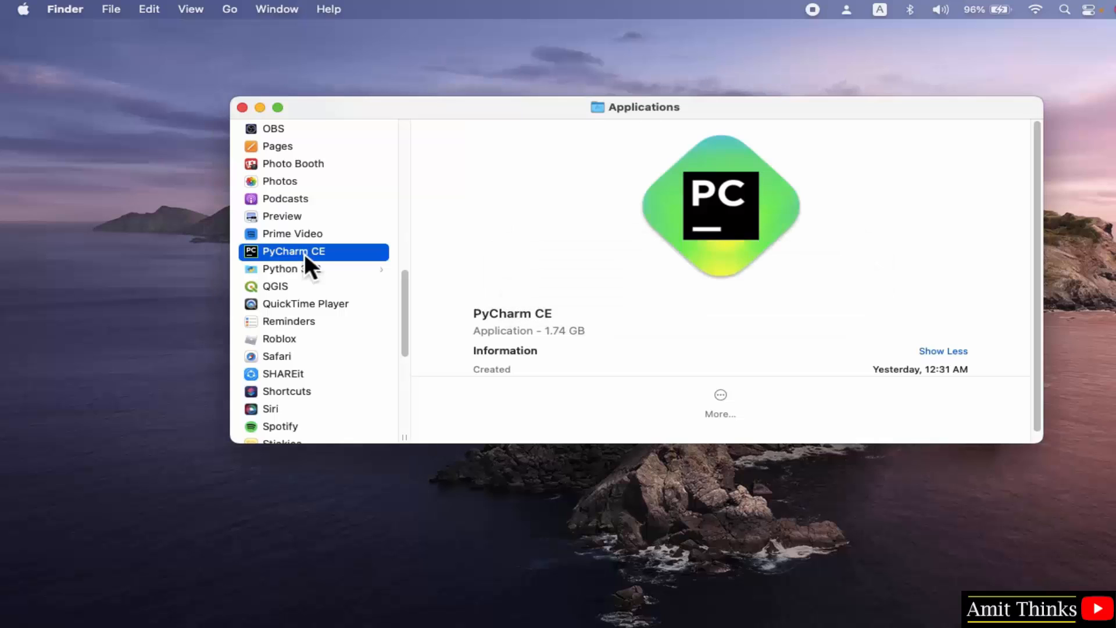
double_click(293, 251)
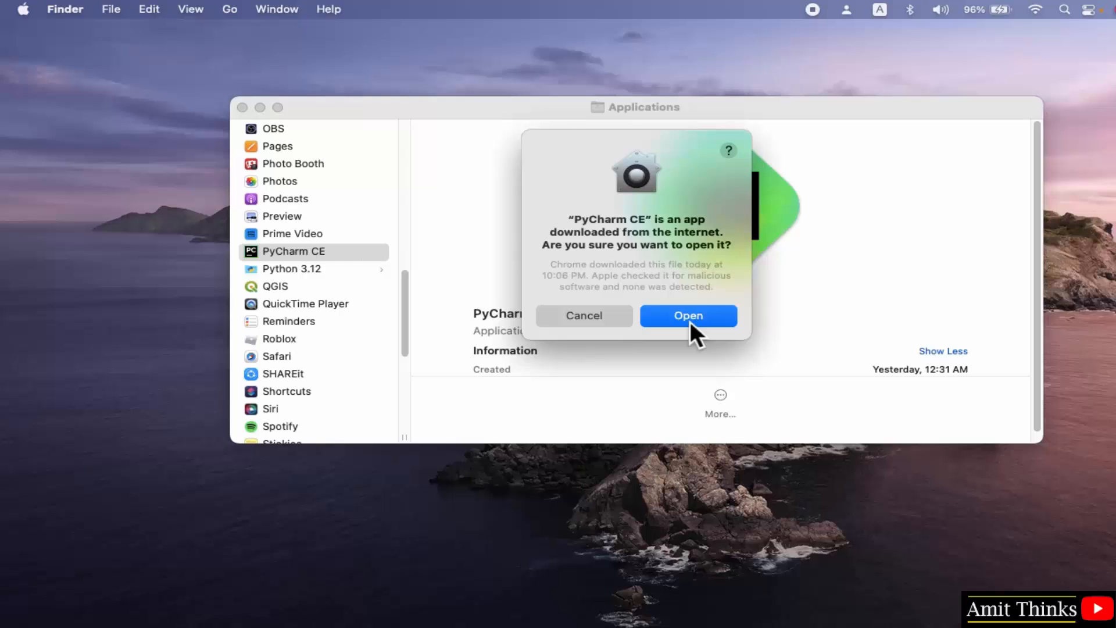
left_click(689, 316)
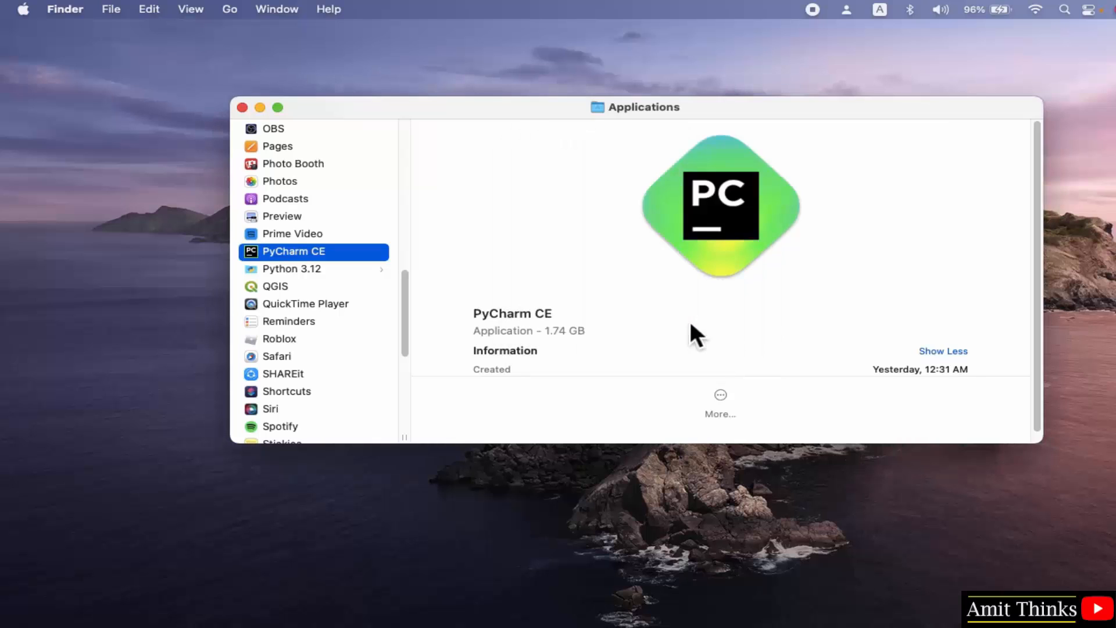
- Start PyCharm, dismiss the onboarding tour, and begin a new Pure Python project
double_click(293, 252)
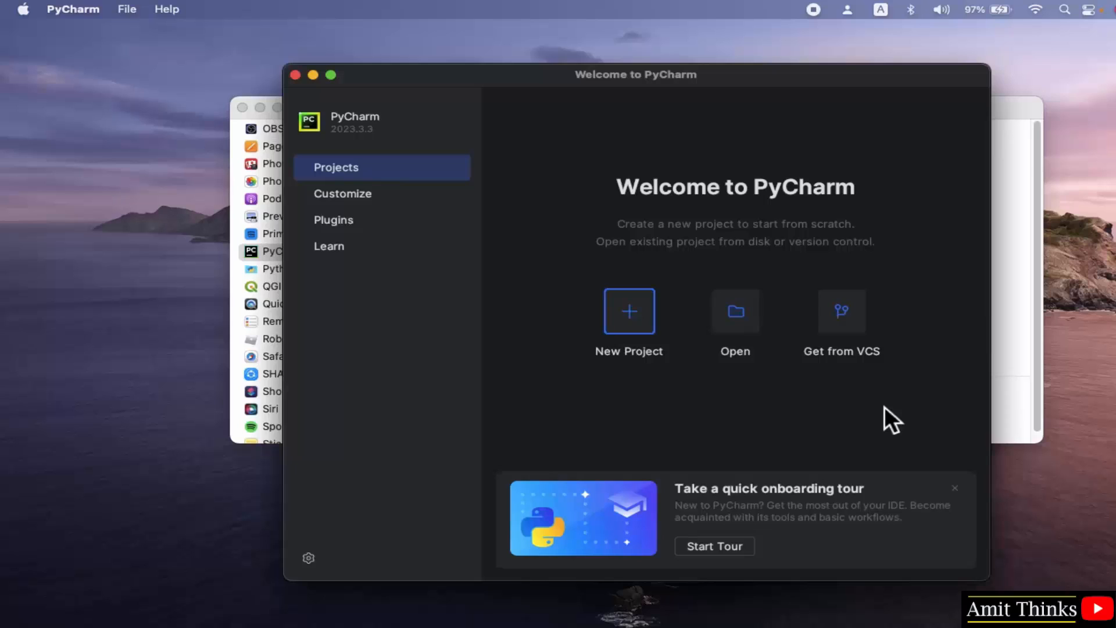
left_click(955, 487)
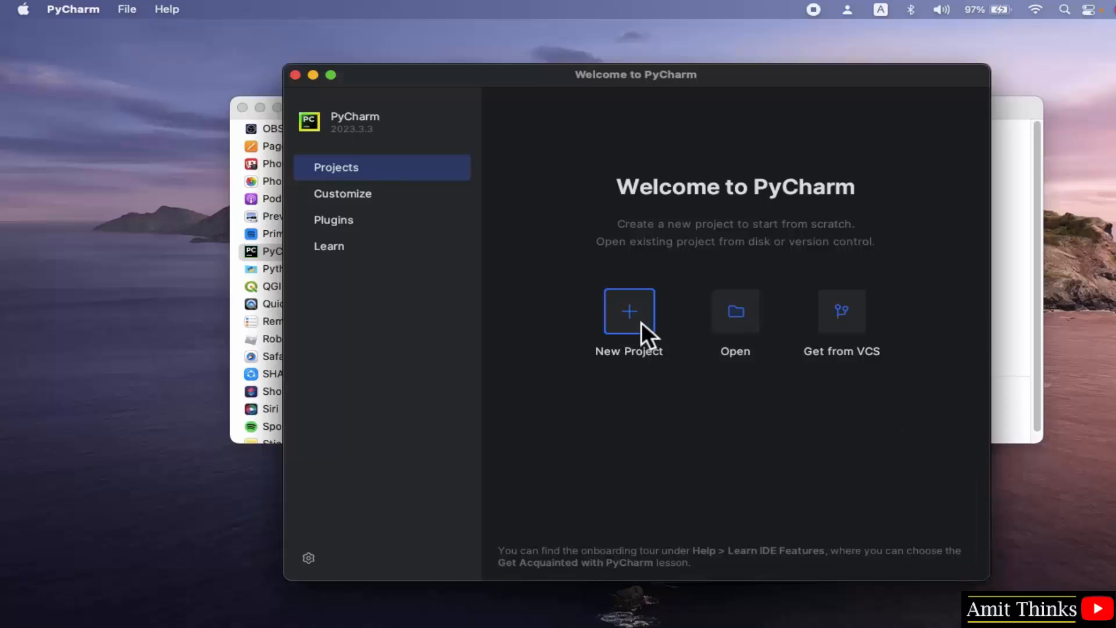
left_click(629, 311)
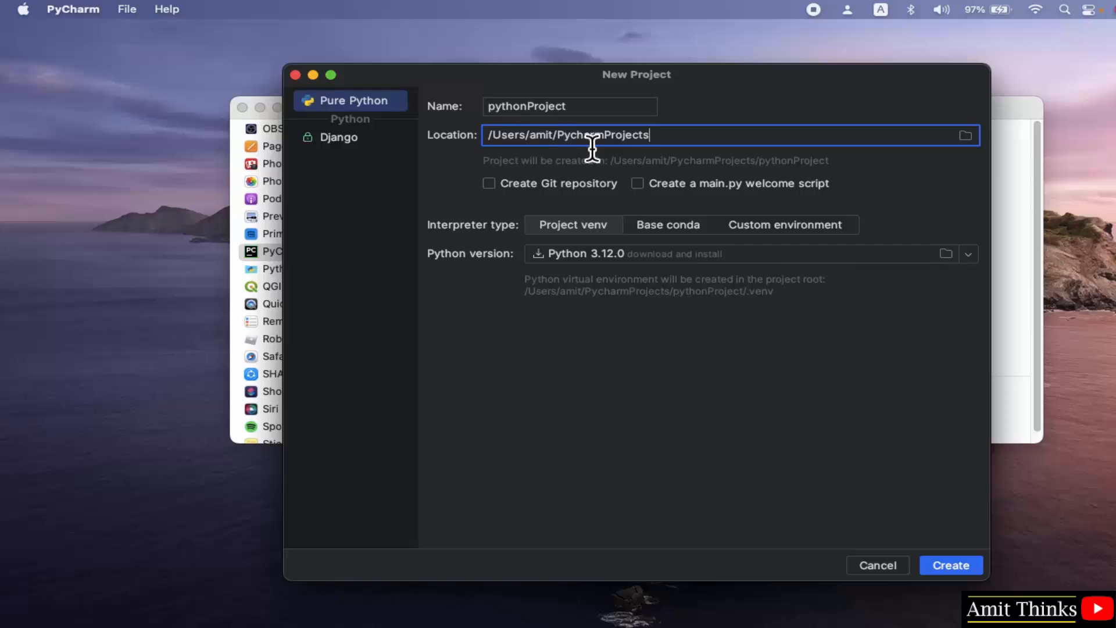
- Create the project AmitProject using the system /usr/local/bin/python3.12 interpreter
left_click(569, 106)
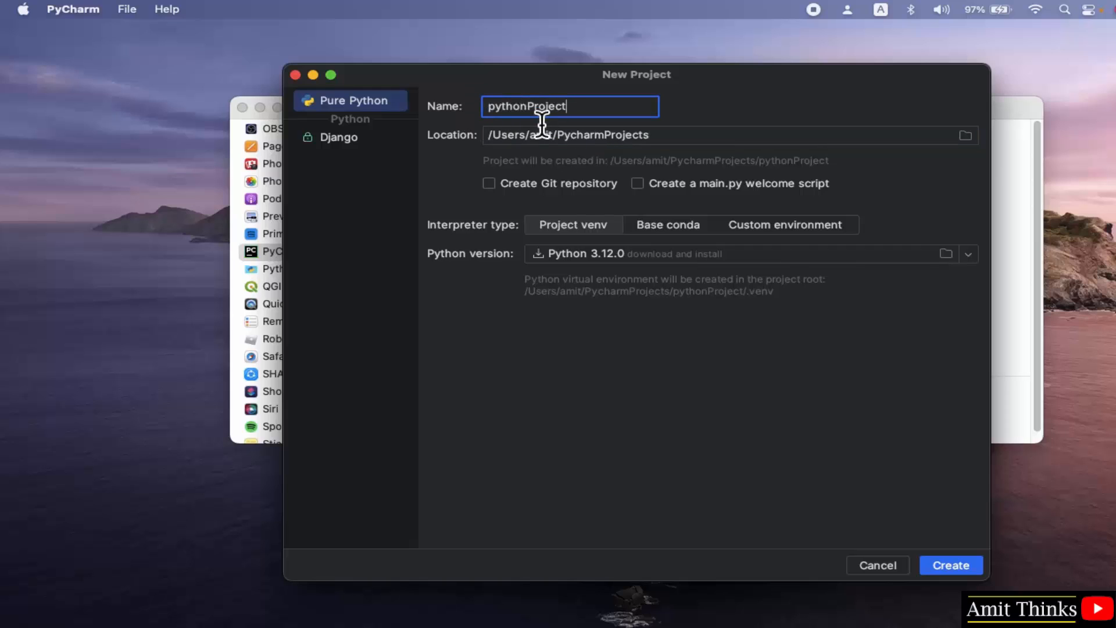
type("p")
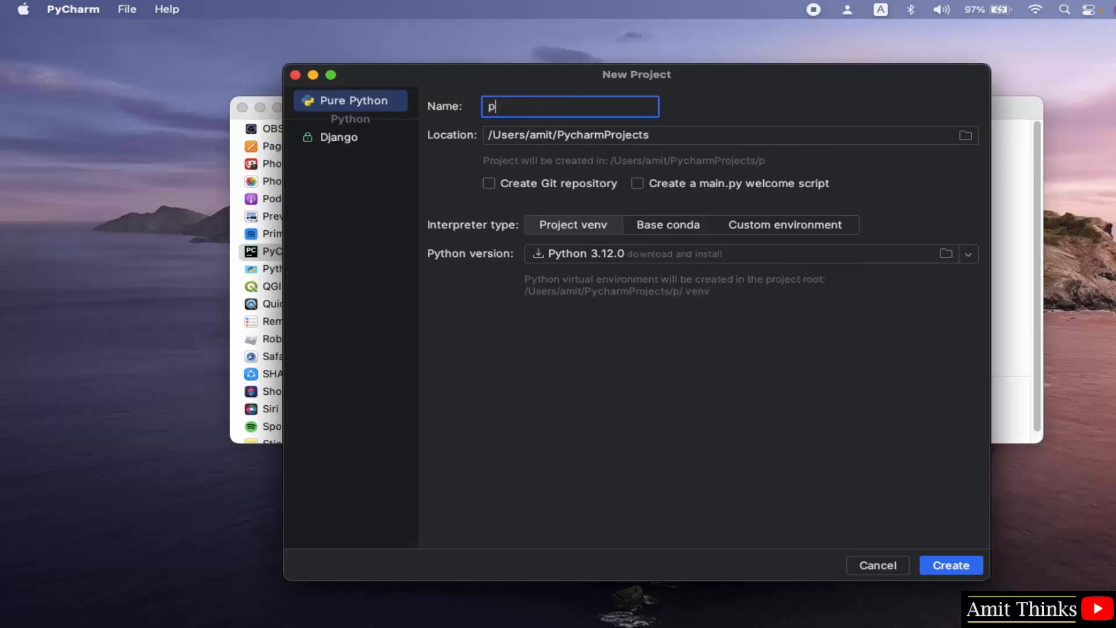
type("AmitPro")
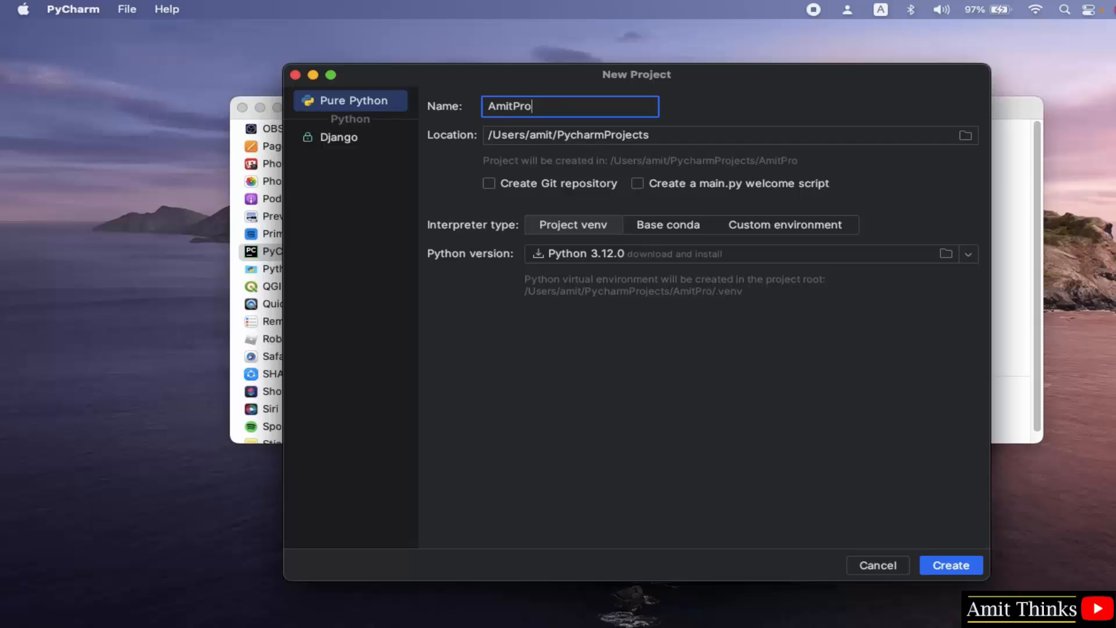
type("ject")
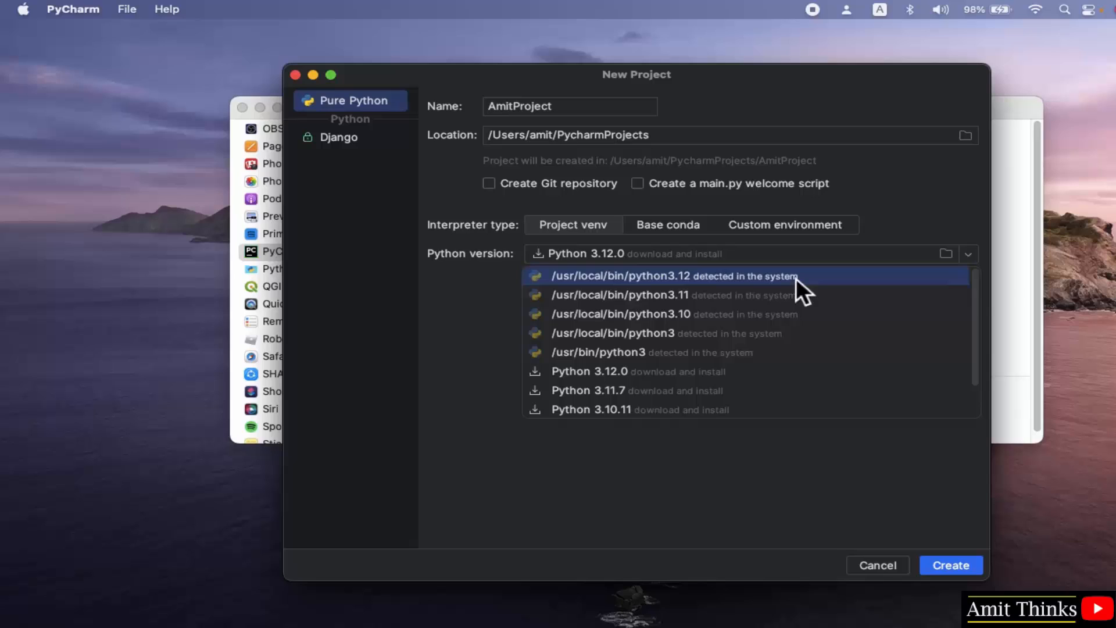
left_click(666, 277)
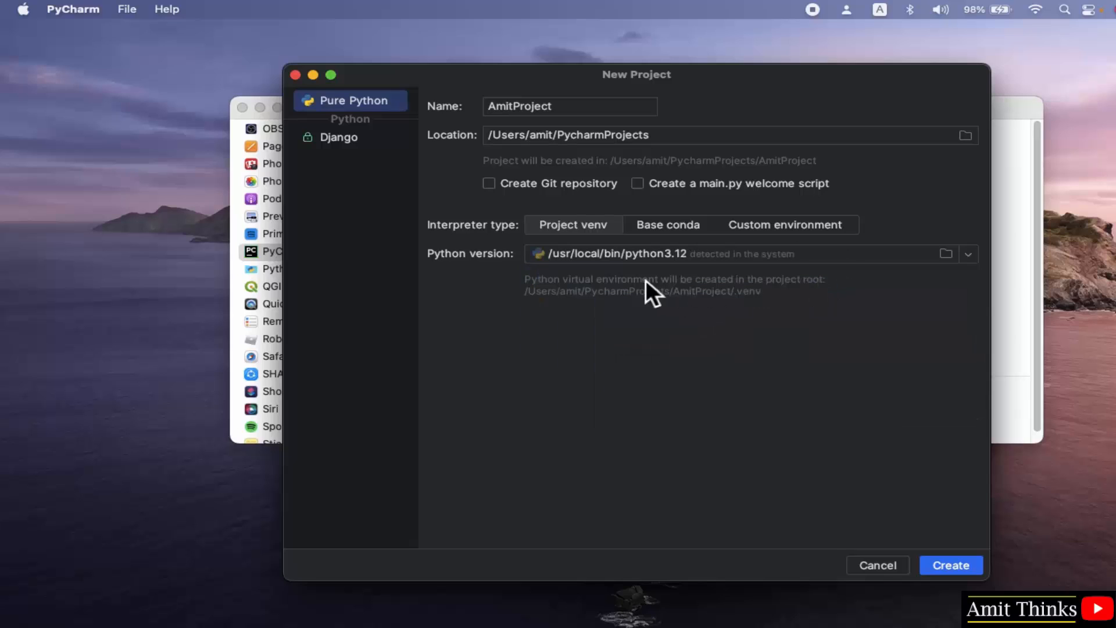
left_click(951, 565)
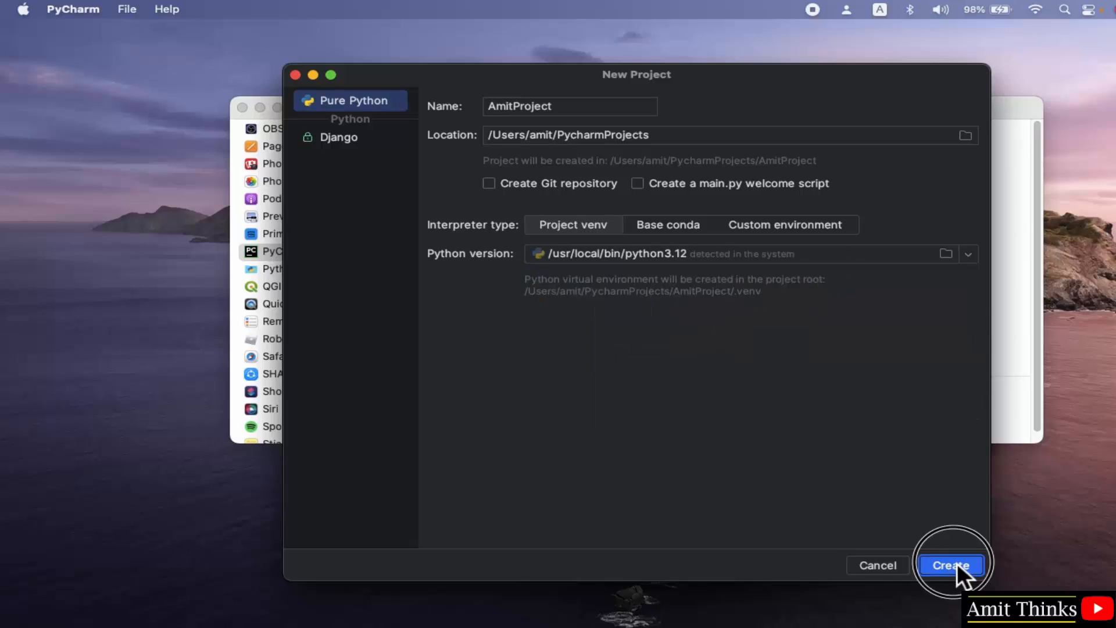
left_click(950, 565)
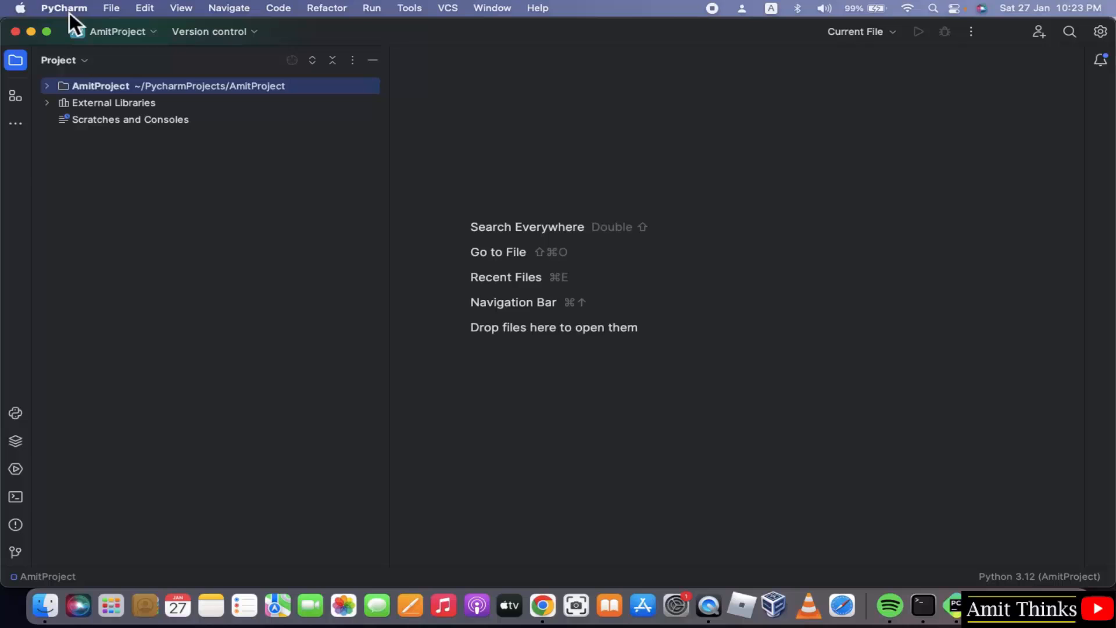
- In Preferences, confirm AmitProject's Python 3.12 interpreter and close the dialog with OK
left_click(63, 8)
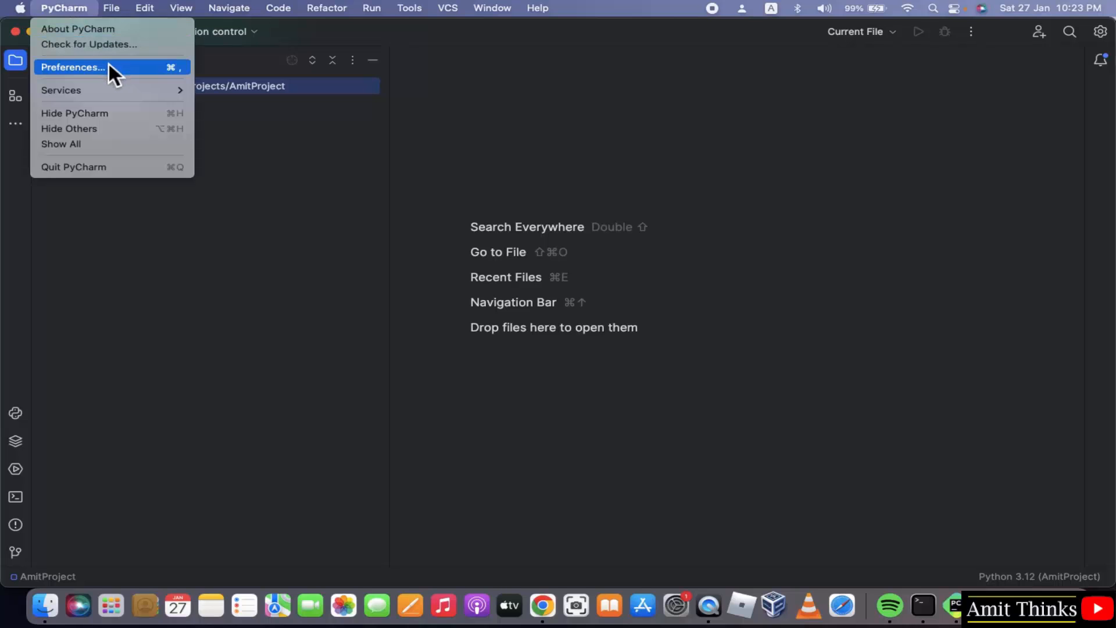
left_click(75, 66)
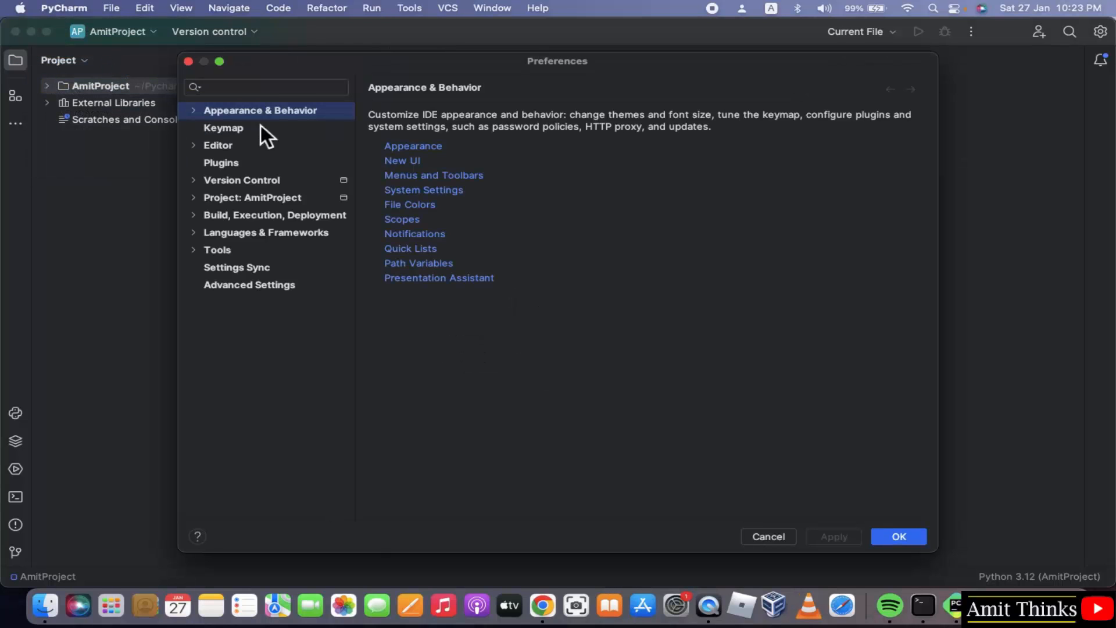
mouse_move(293, 209)
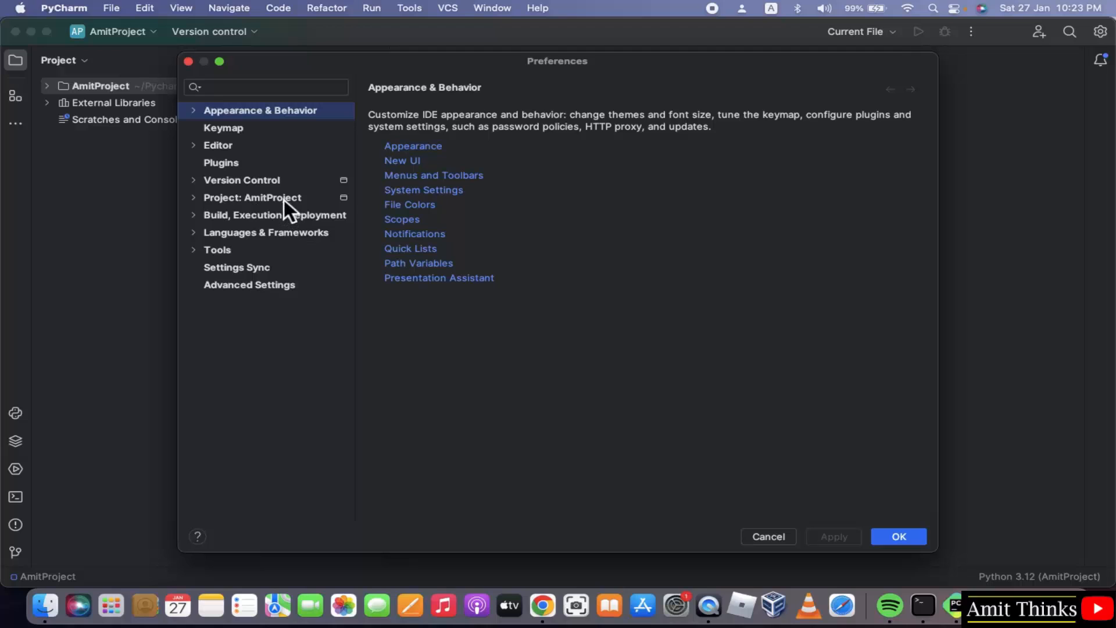
left_click(253, 198)
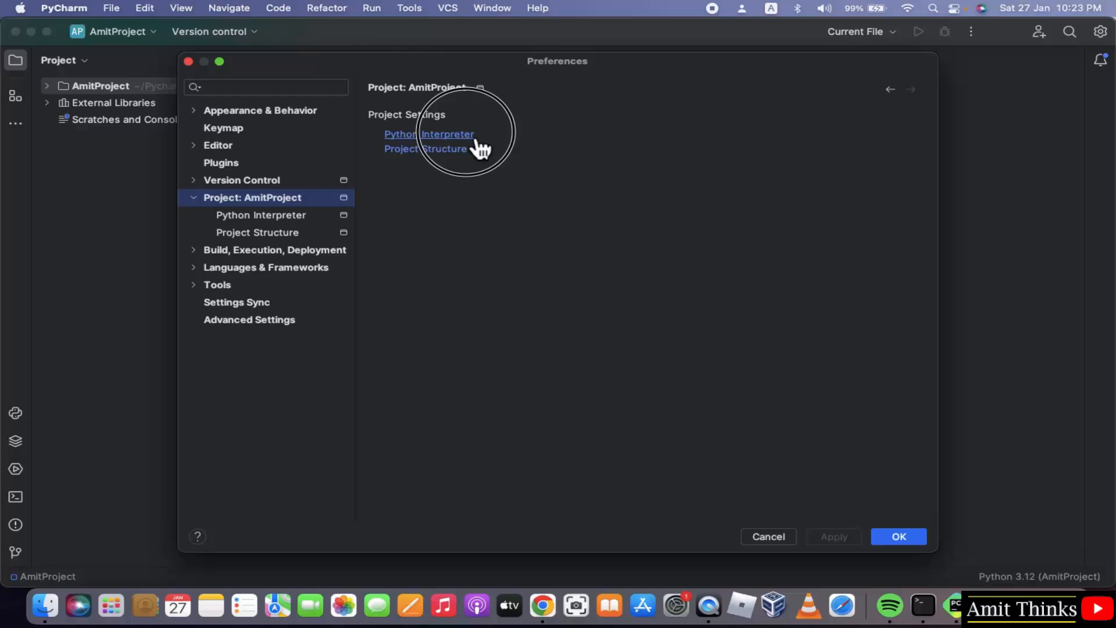
left_click(429, 133)
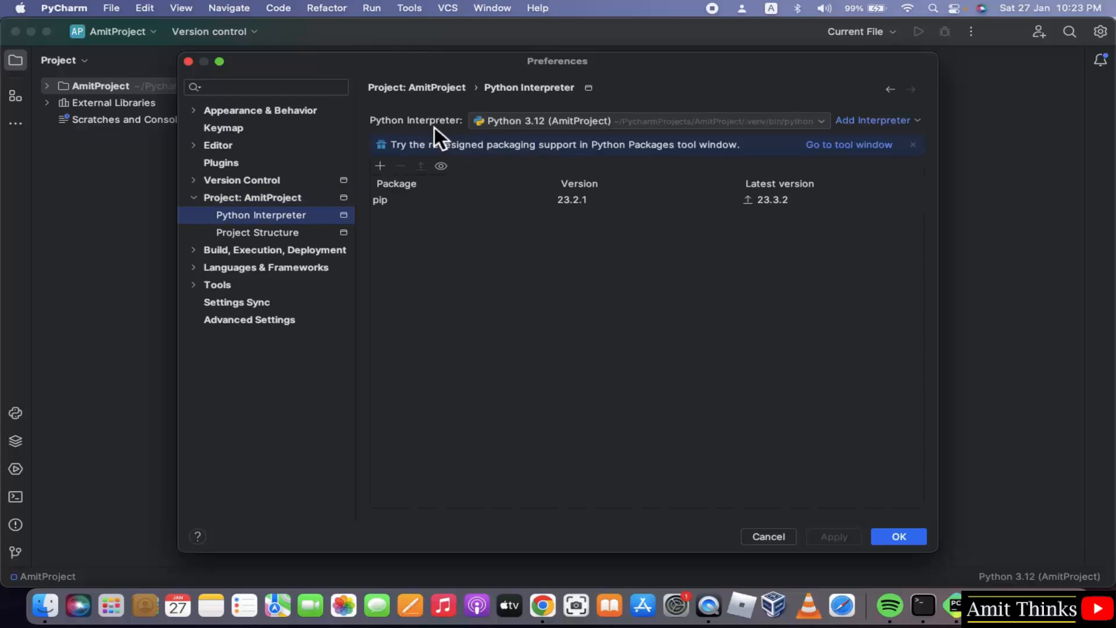
mouse_move(780, 142)
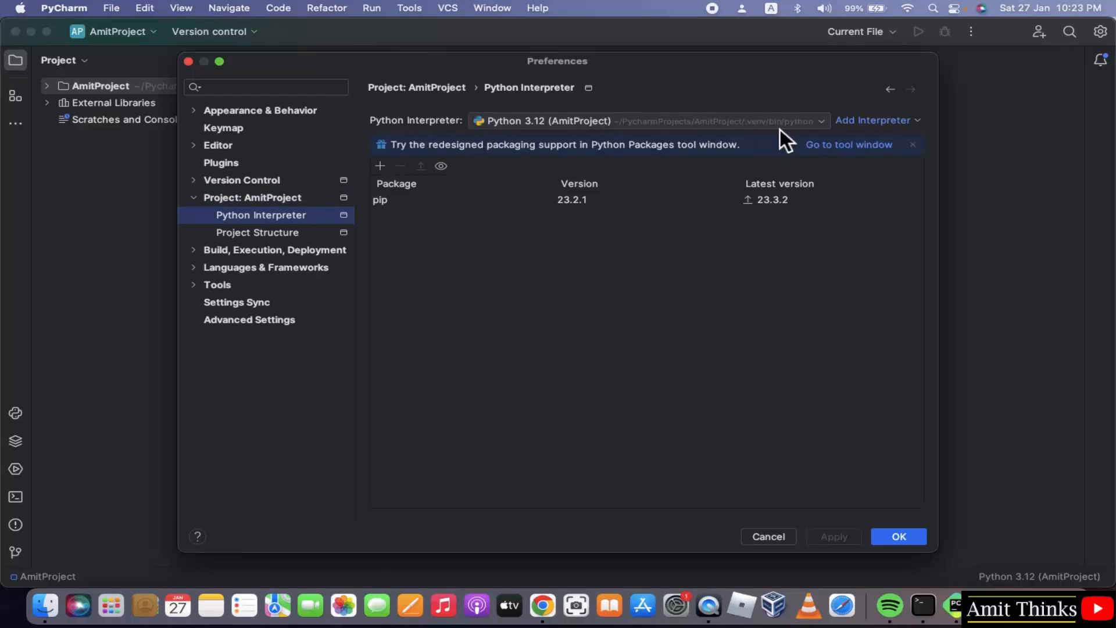
mouse_move(741, 143)
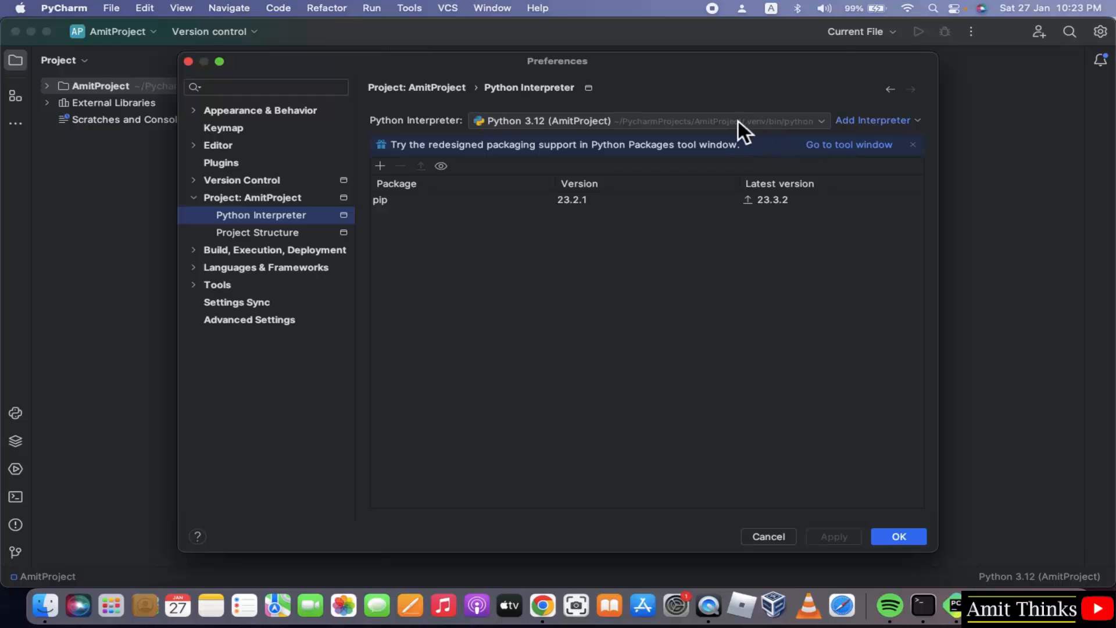
left_click(899, 536)
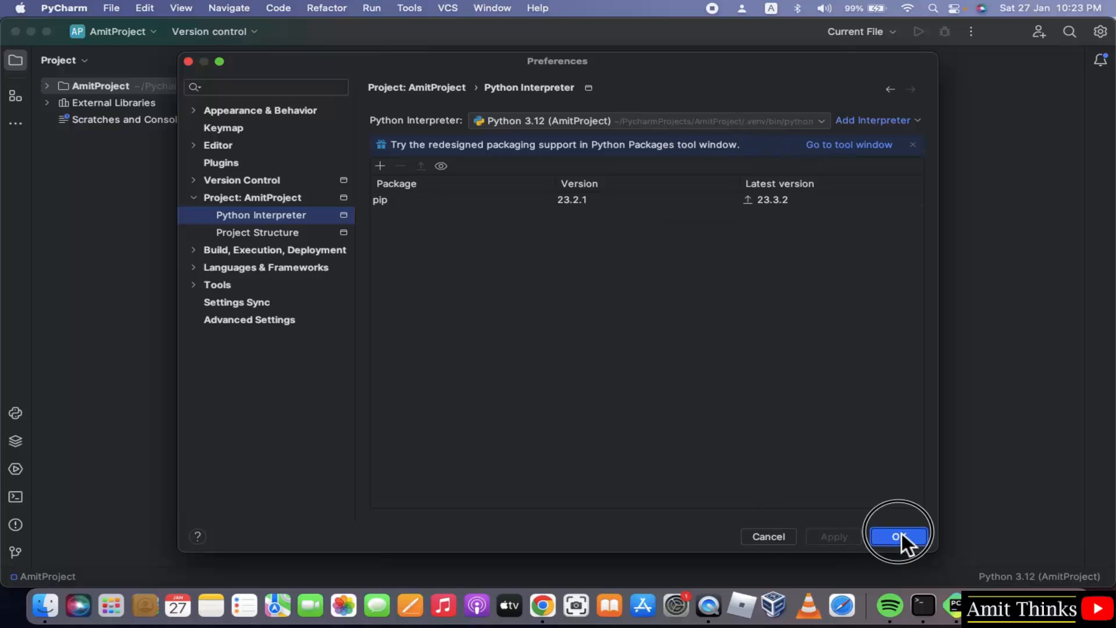
left_click(899, 536)
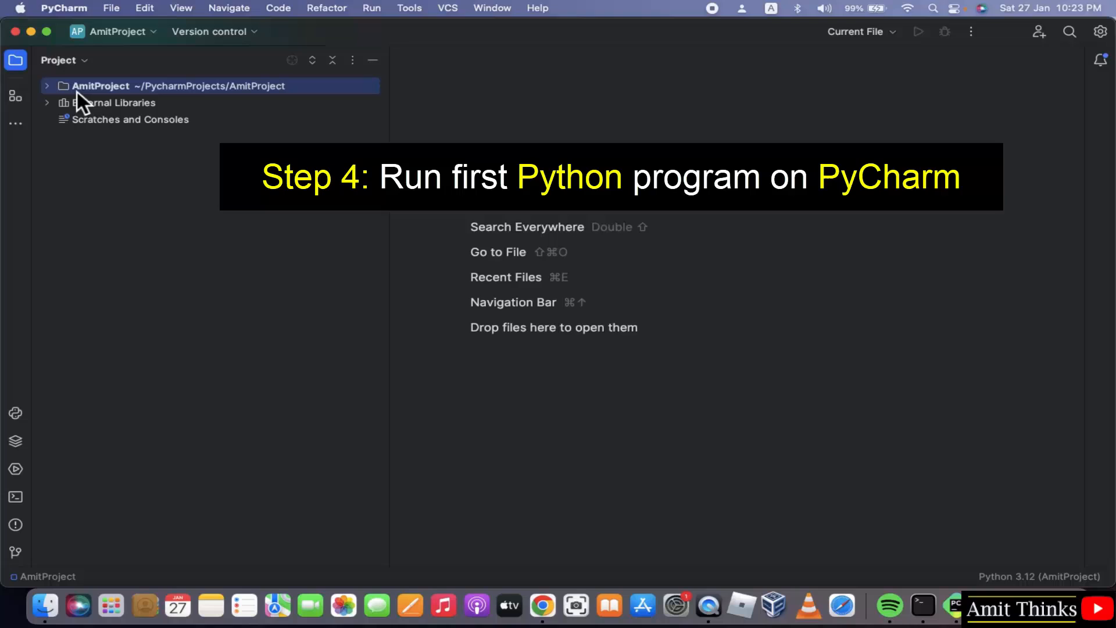
mouse_move(145, 102)
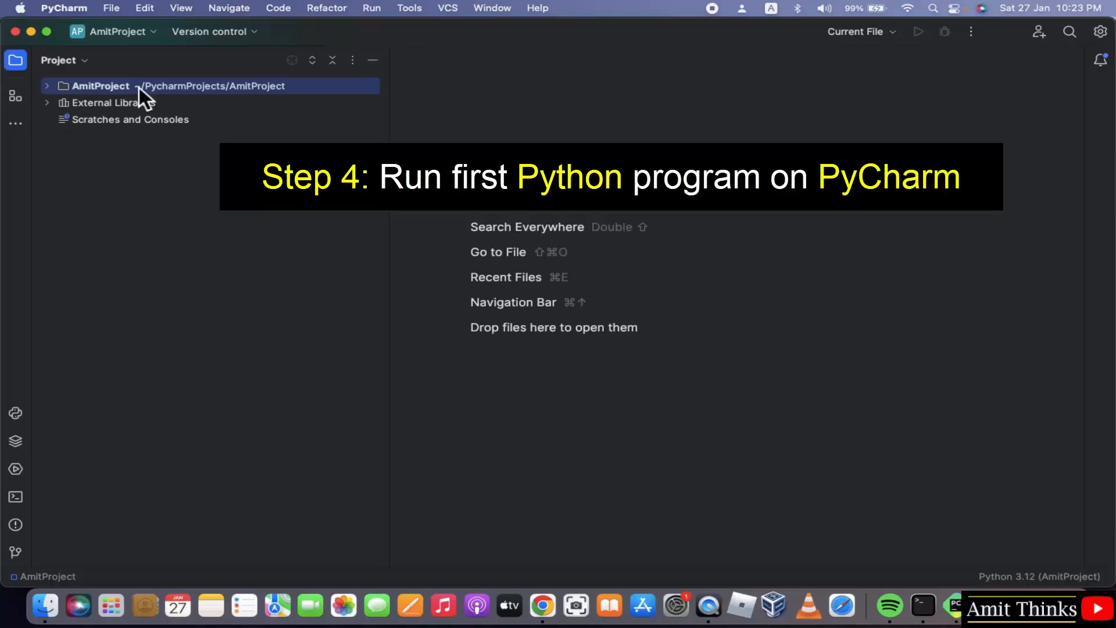
mouse_move(174, 96)
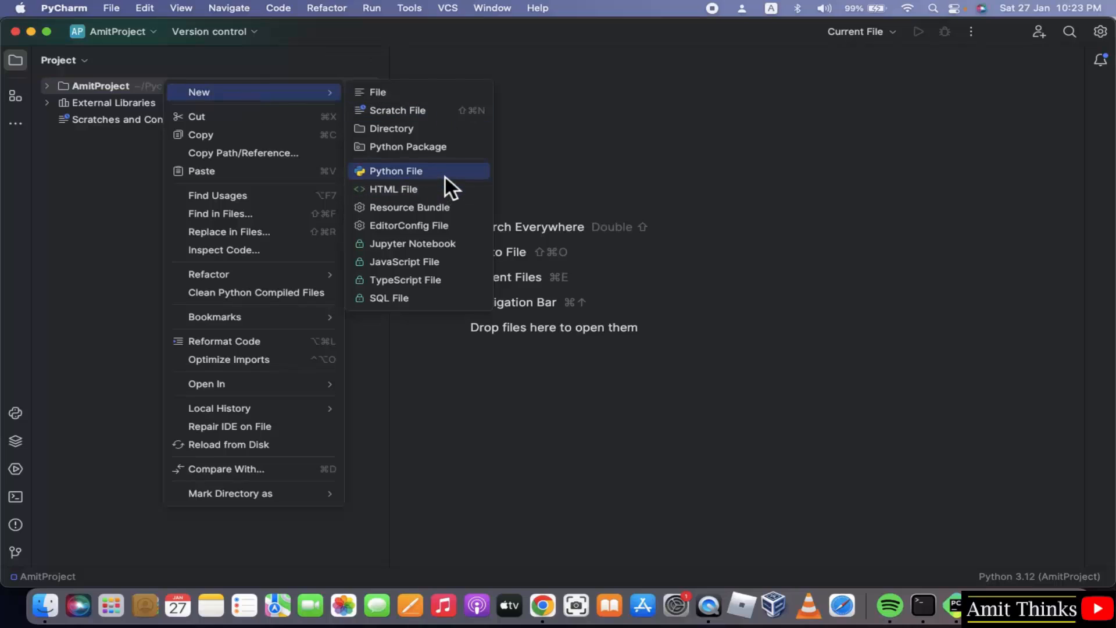
- Add a new plain Python file named Demo to AmitProject
left_click(395, 171)
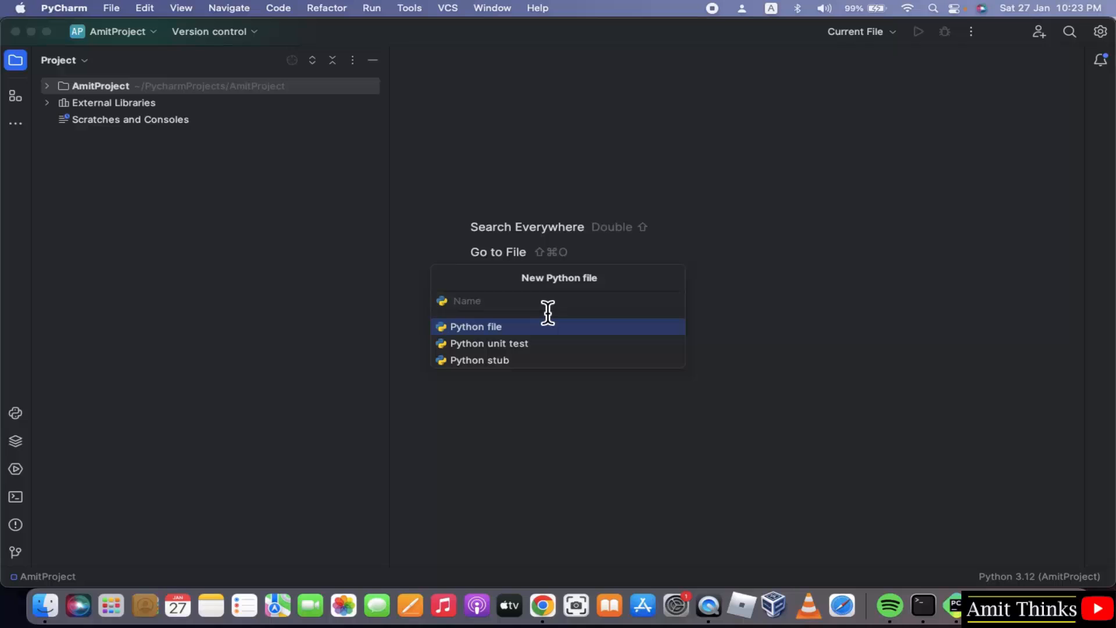
type("Demo")
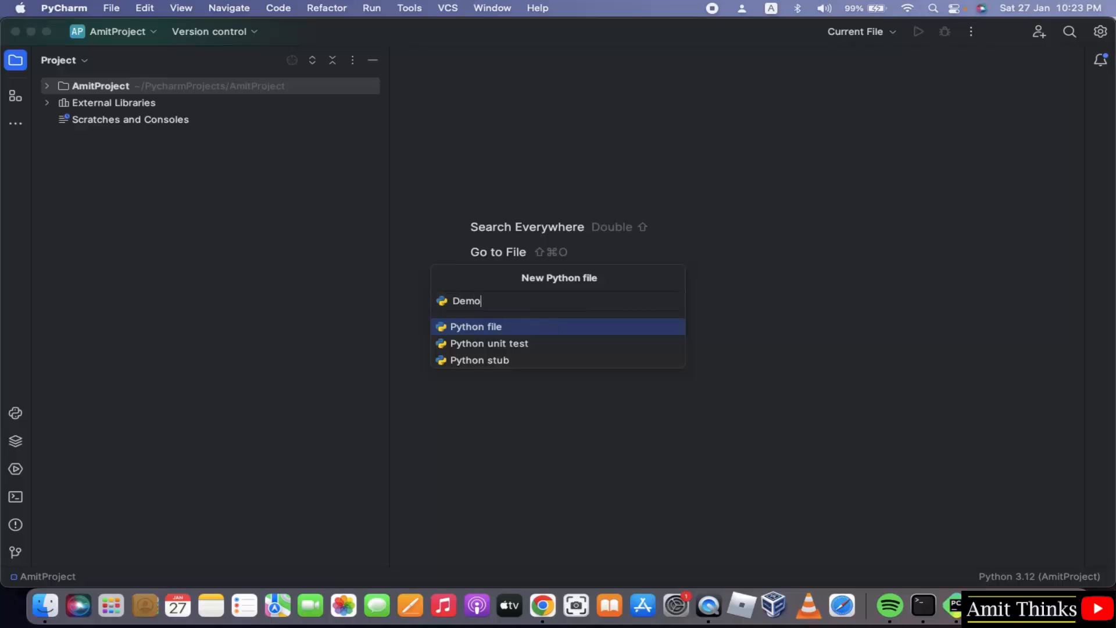
mouse_move(545, 339)
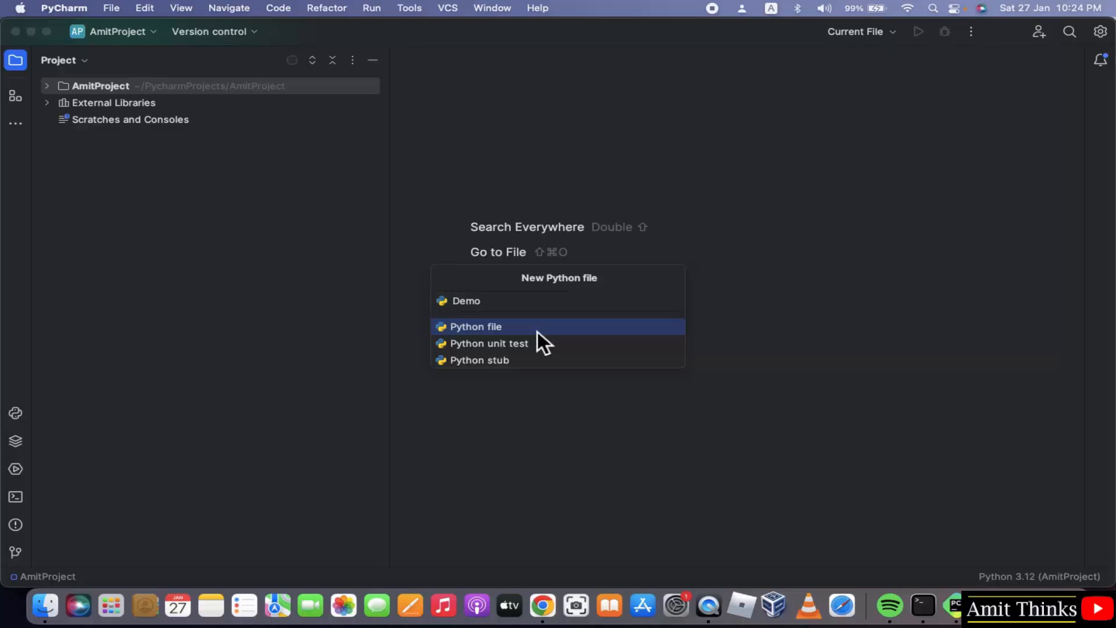
mouse_move(531, 351)
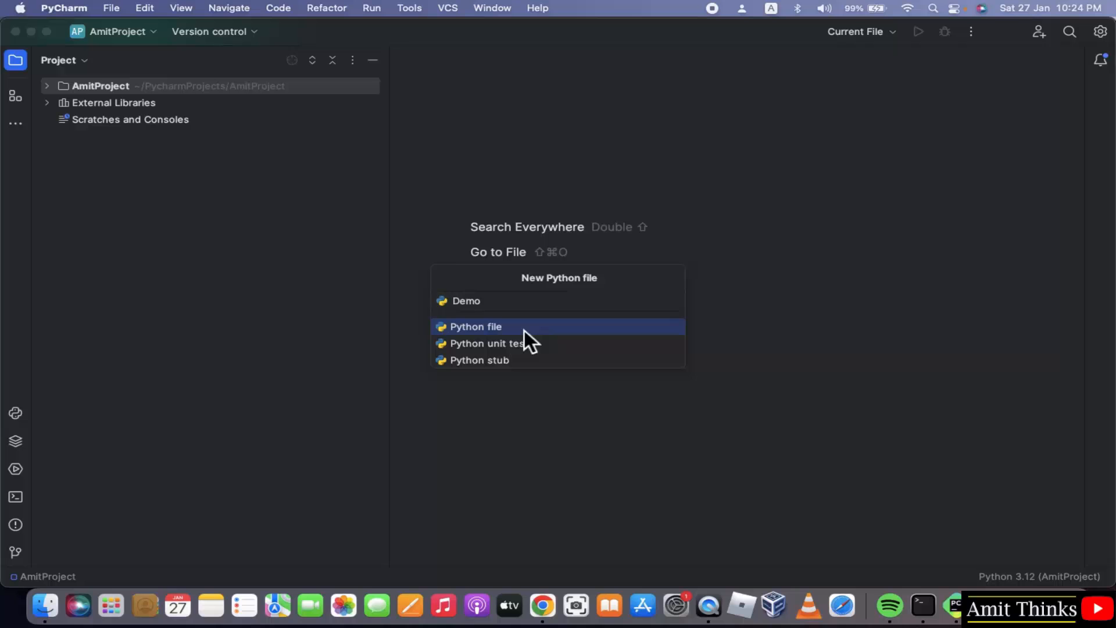
mouse_move(553, 355)
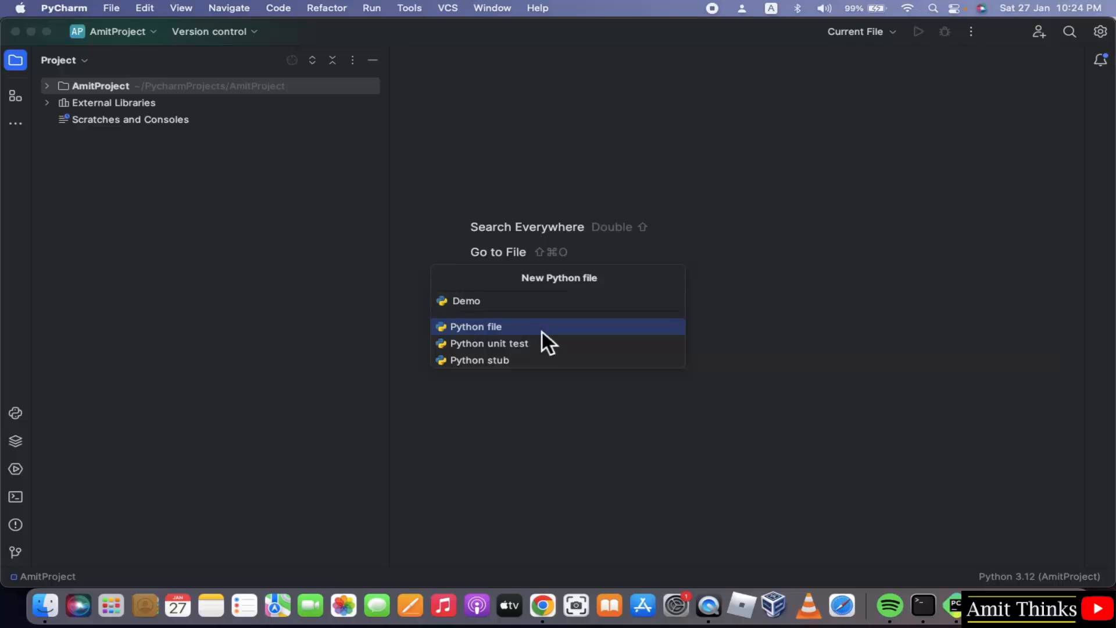
left_click(476, 326)
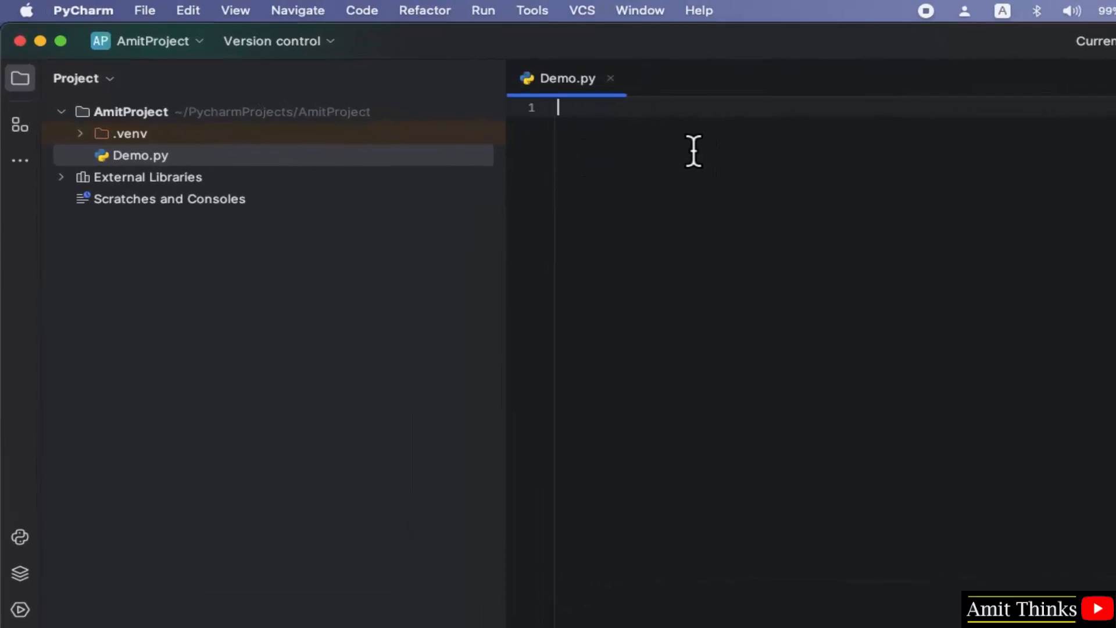
mouse_move(627, 137)
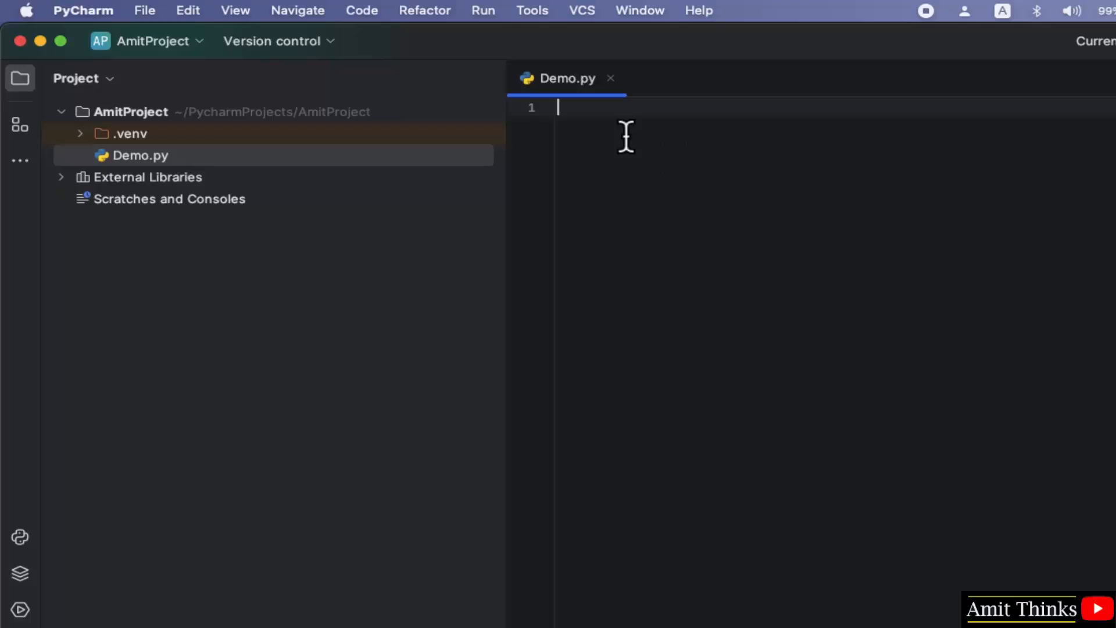
- Write the line print("Amit Diwan") in Demo.py
type("print")
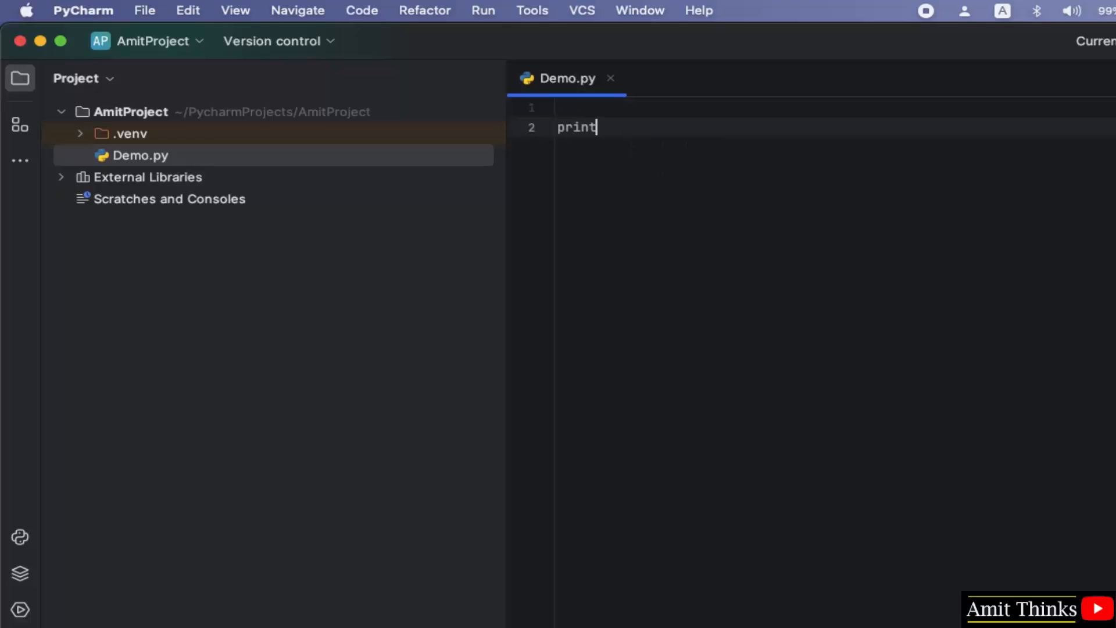
type("(\"Ami\")")
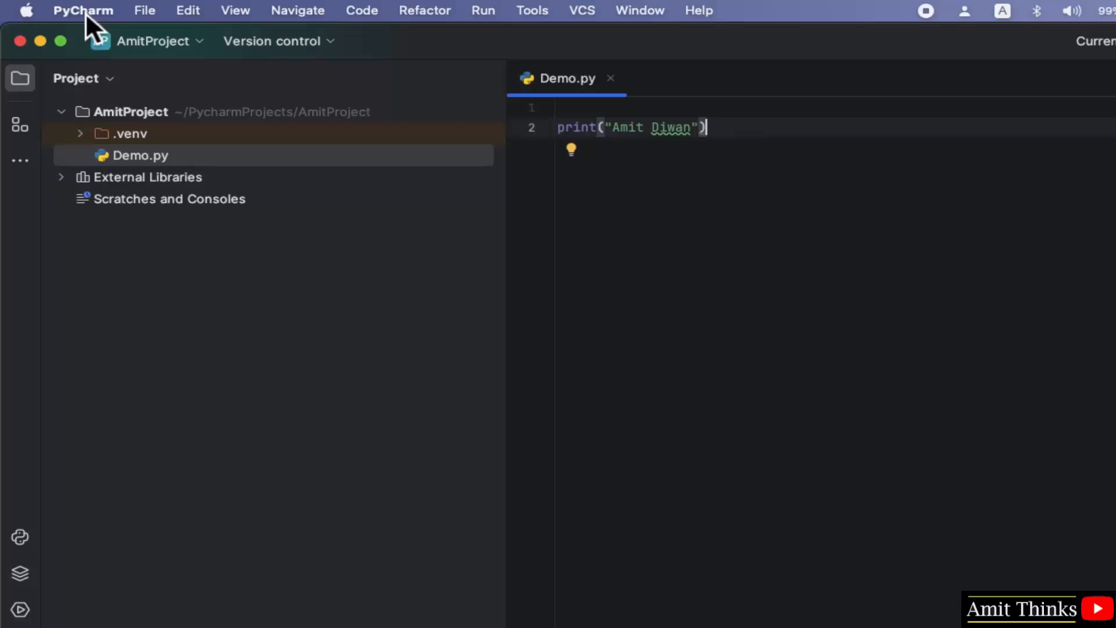
- Set the editor font to JetBrains Mono size 16 in Preferences > Editor > Font and apply it
left_click(83, 10)
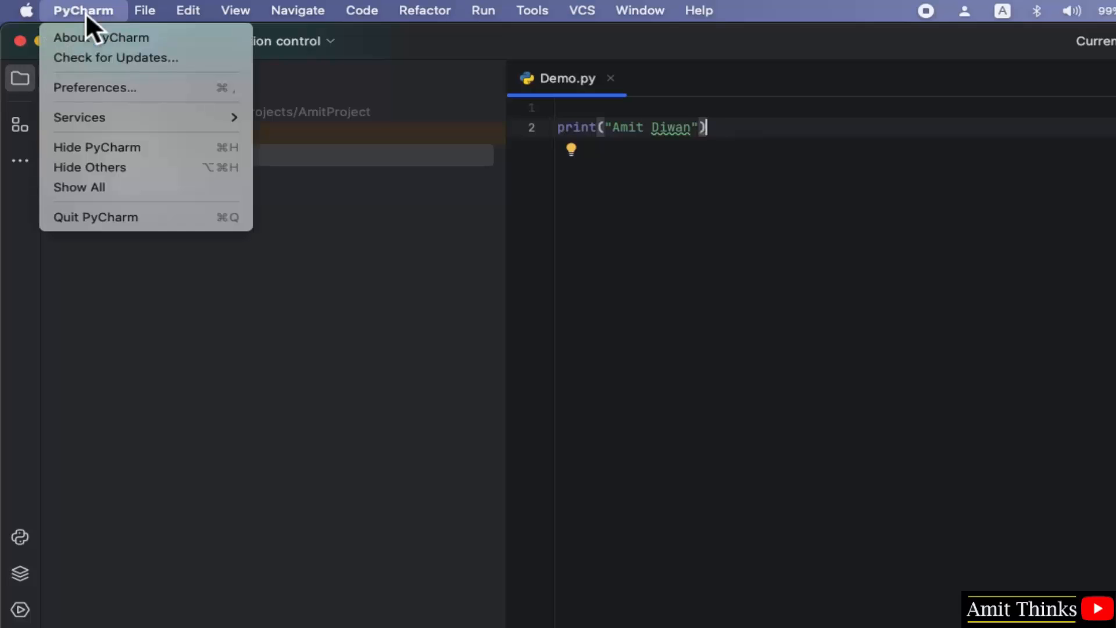
mouse_move(192, 96)
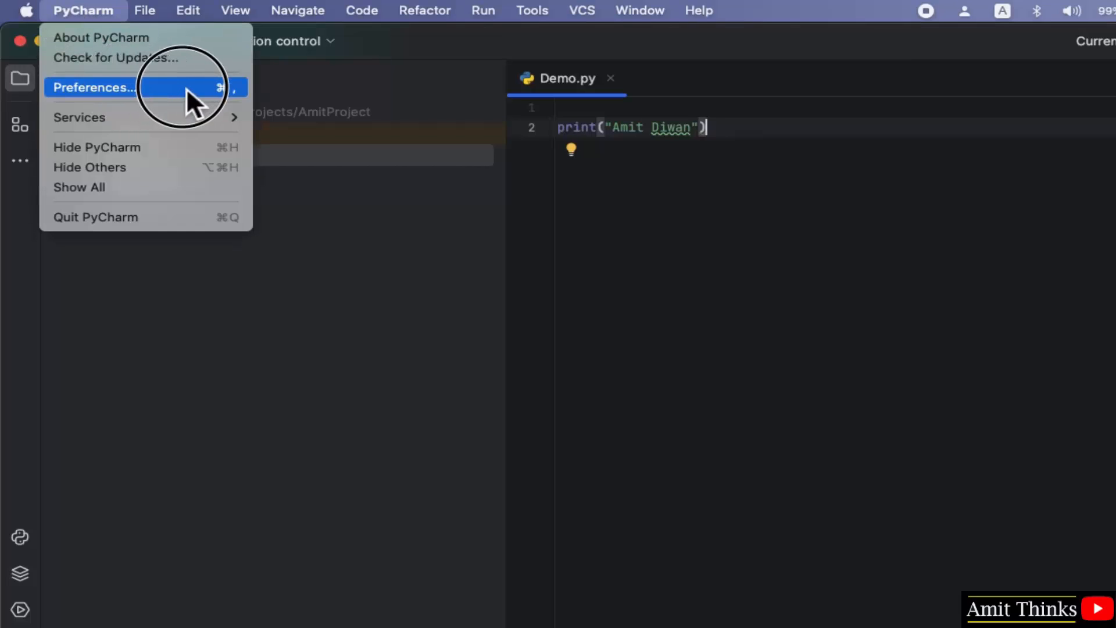
left_click(93, 87)
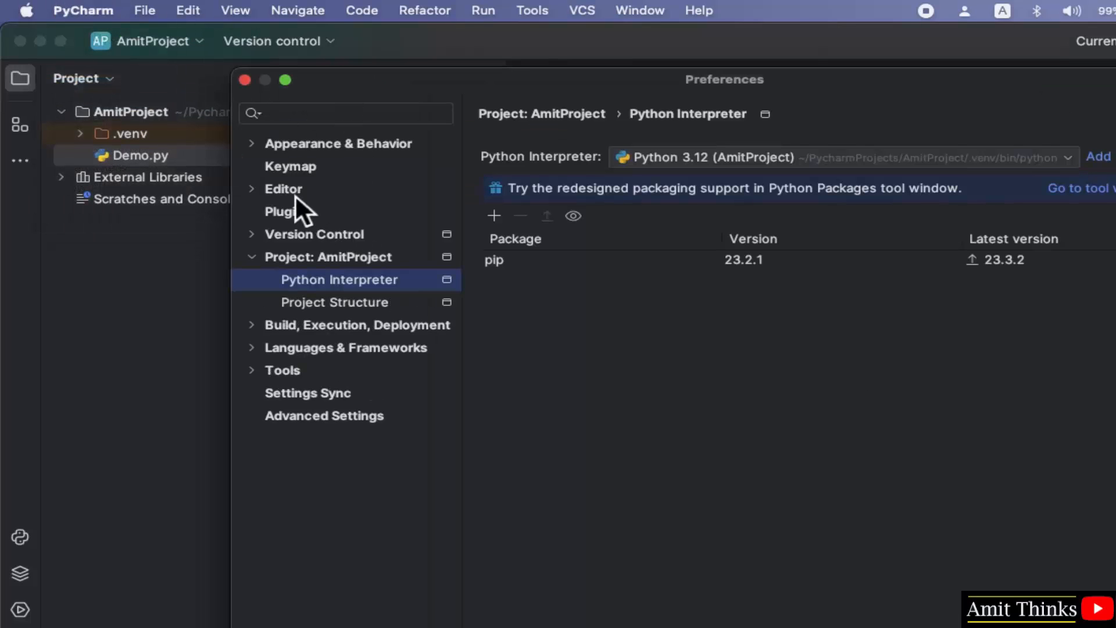
left_click(284, 189)
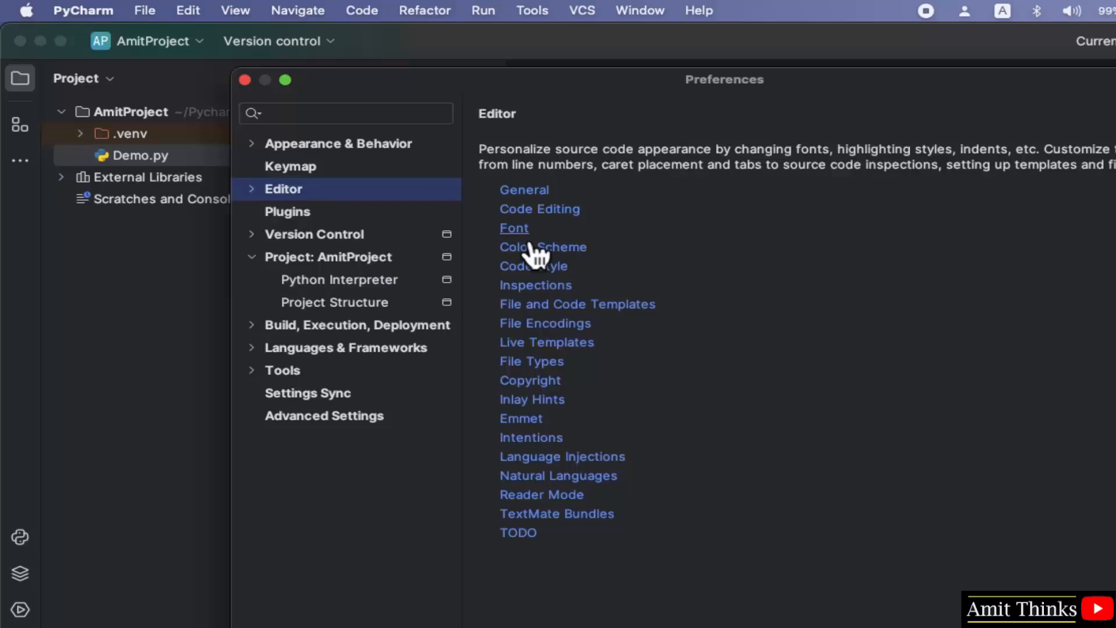
left_click(514, 228)
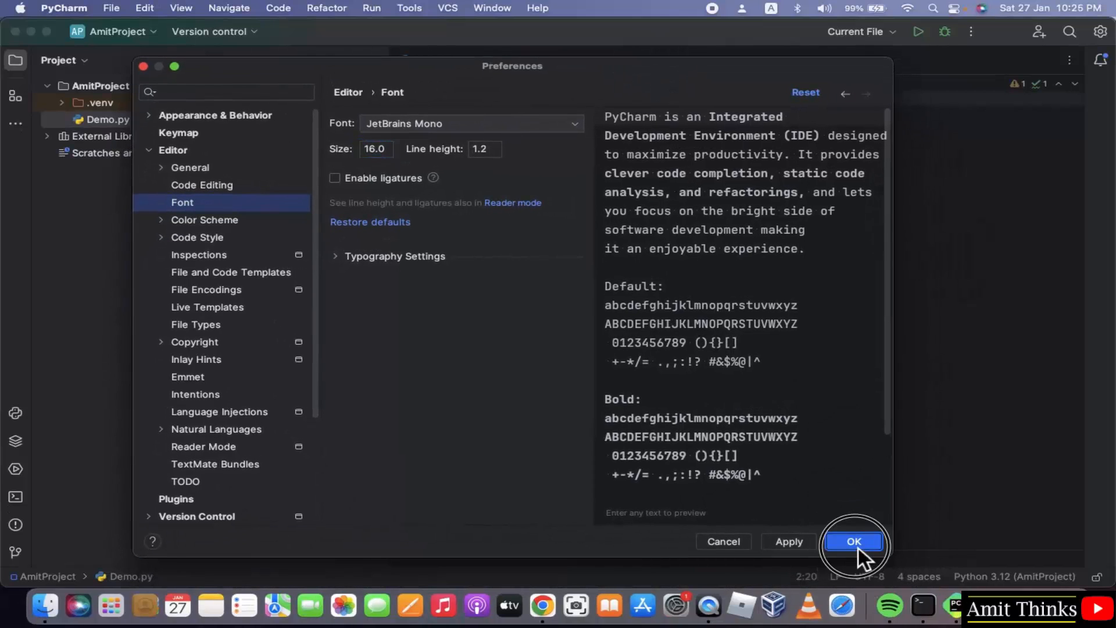
left_click(854, 541)
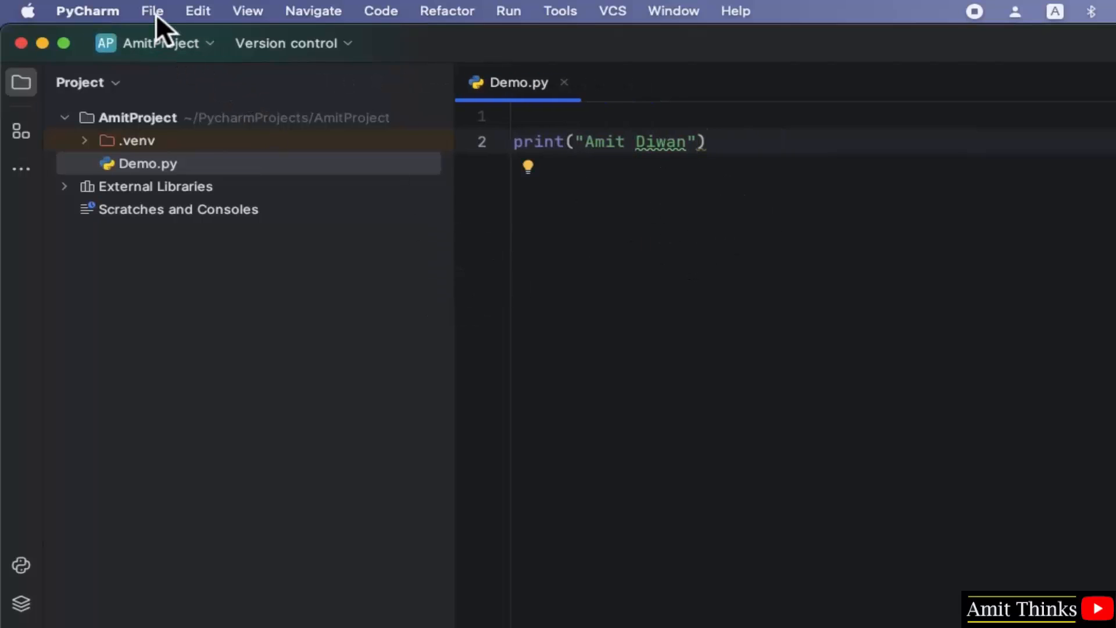
- Save all open files, including Demo.py, via File > Save All
left_click(152, 11)
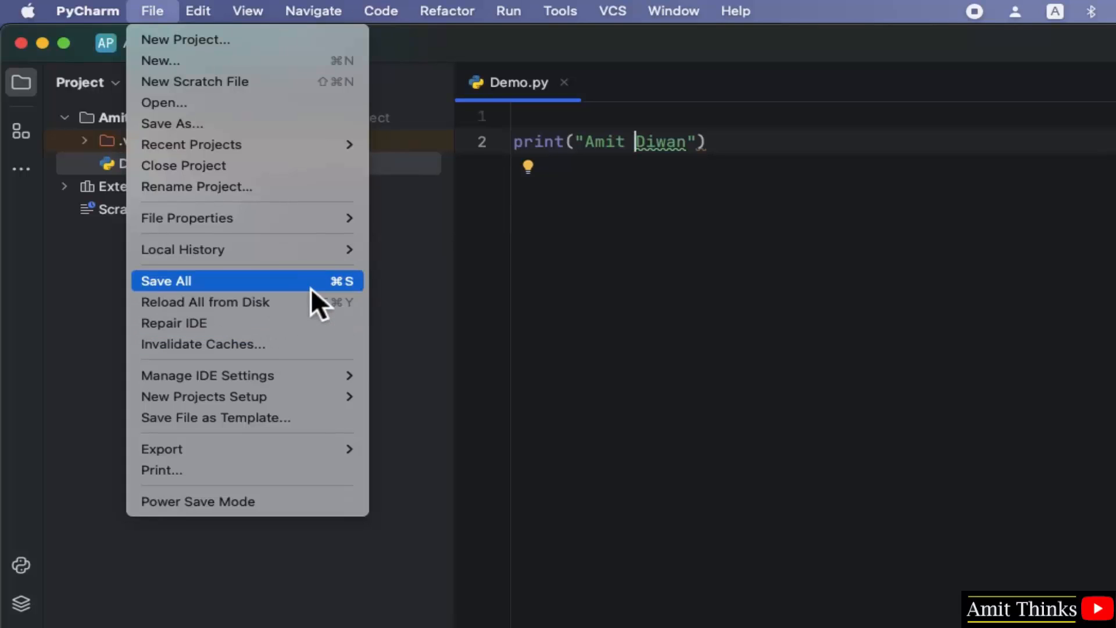
left_click(167, 281)
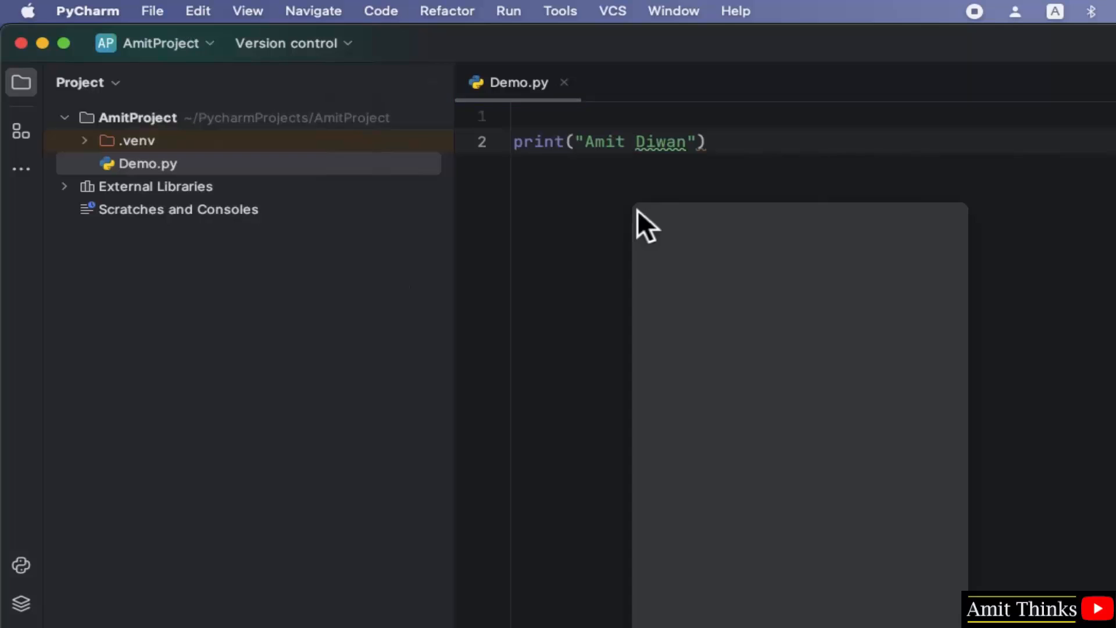